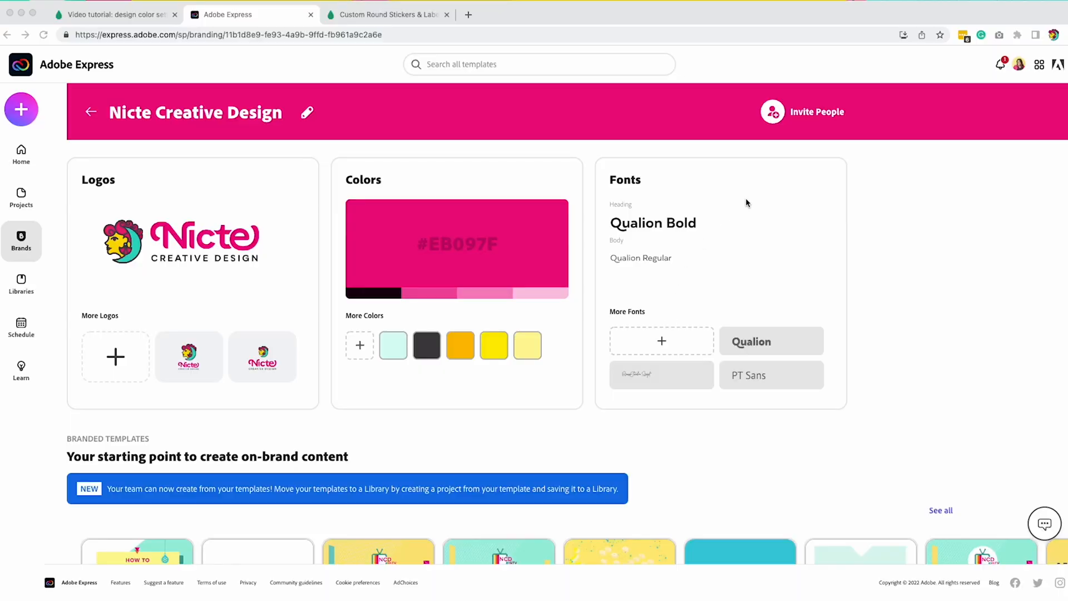
{"action": "mouse_move", "coordinate": [21, 111]}
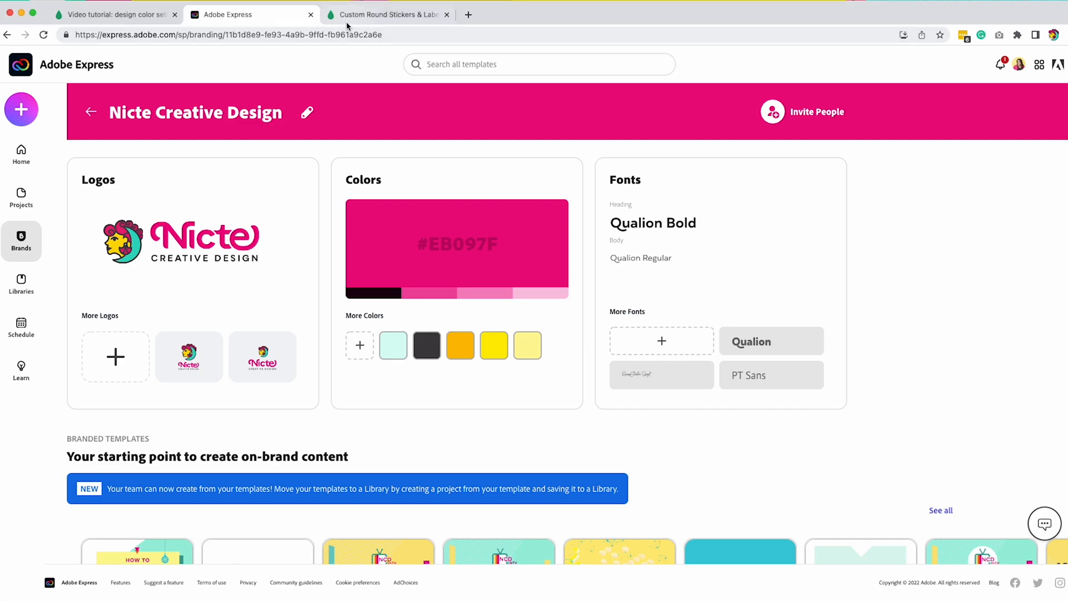
Switch to the MOO Custom Round Stickers page showing 1.5-inch trim and 1.57-inch bleed
{"action": "left_click", "coordinate": [392, 14]}
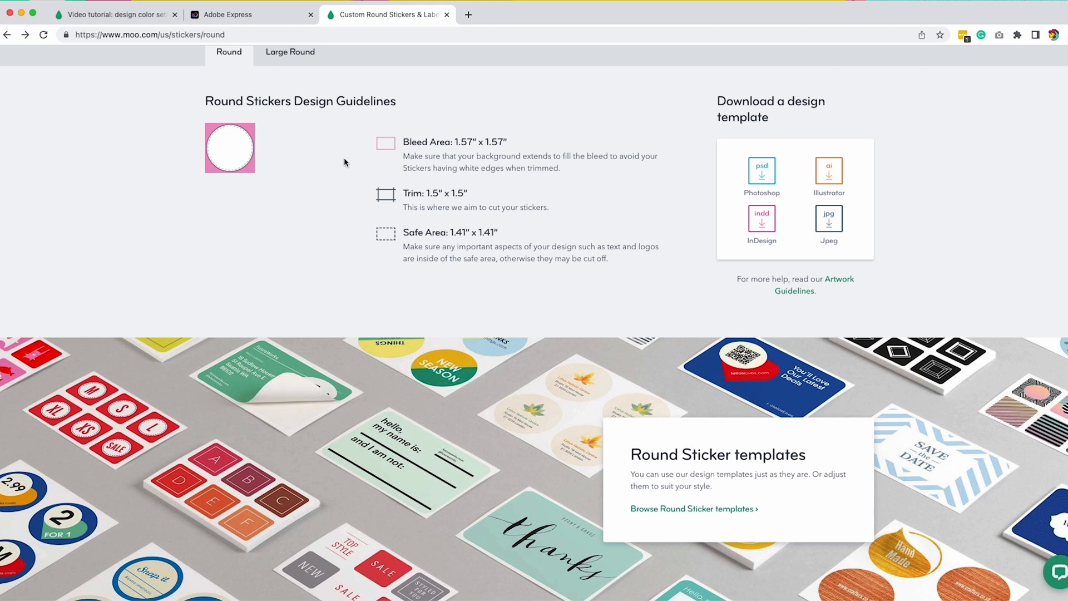
{"action": "mouse_move", "coordinate": [148, 23]}
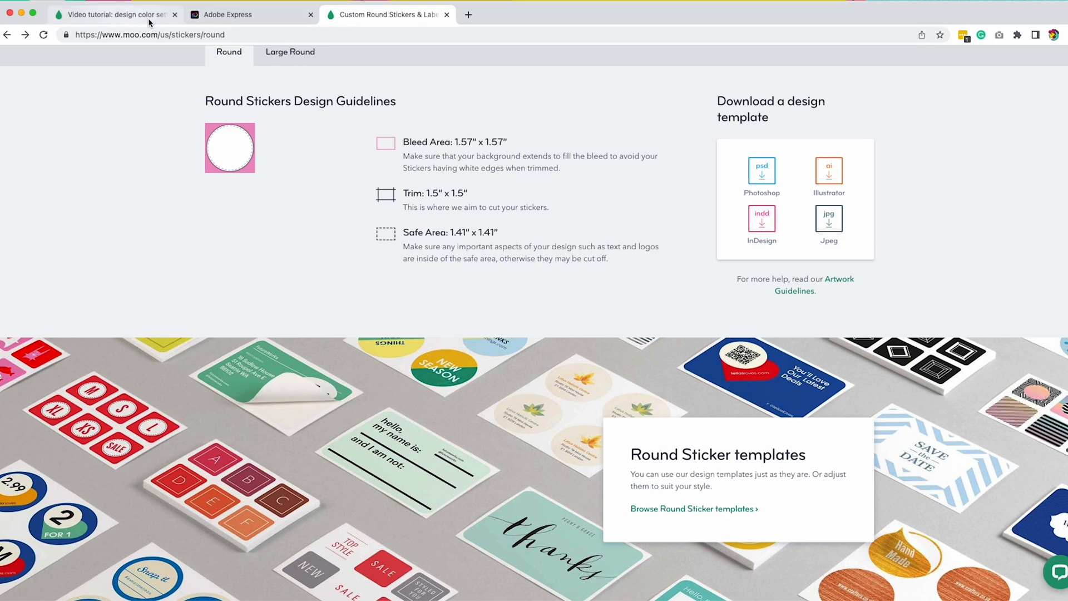
Create a blank custom-size design of 1.57 by 1.57 inches in Adobe Express
{"action": "left_click", "coordinate": [229, 14]}
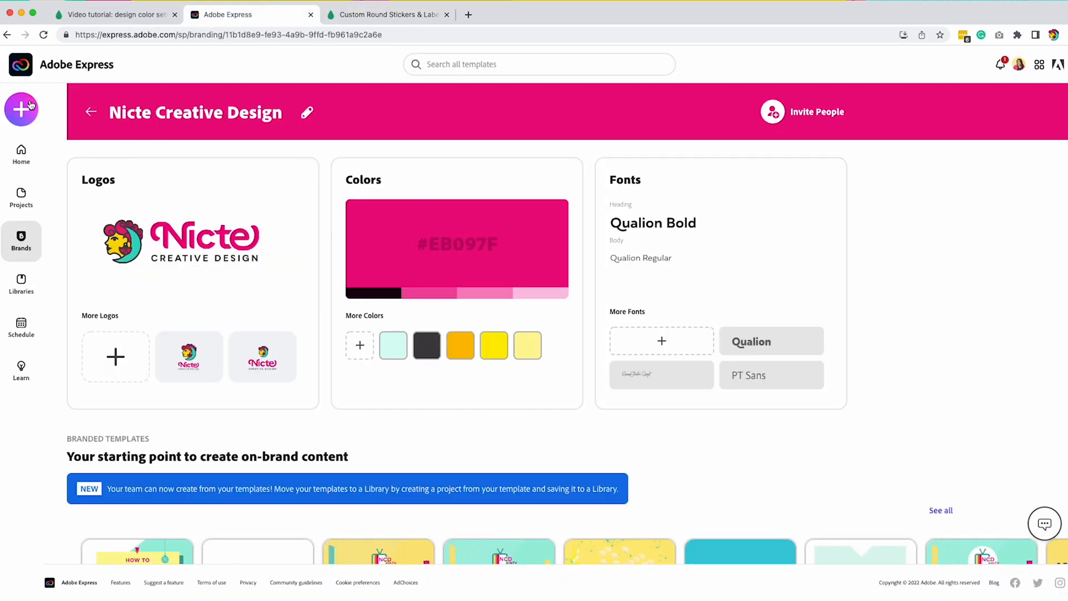
{"action": "left_click", "coordinate": [21, 109]}
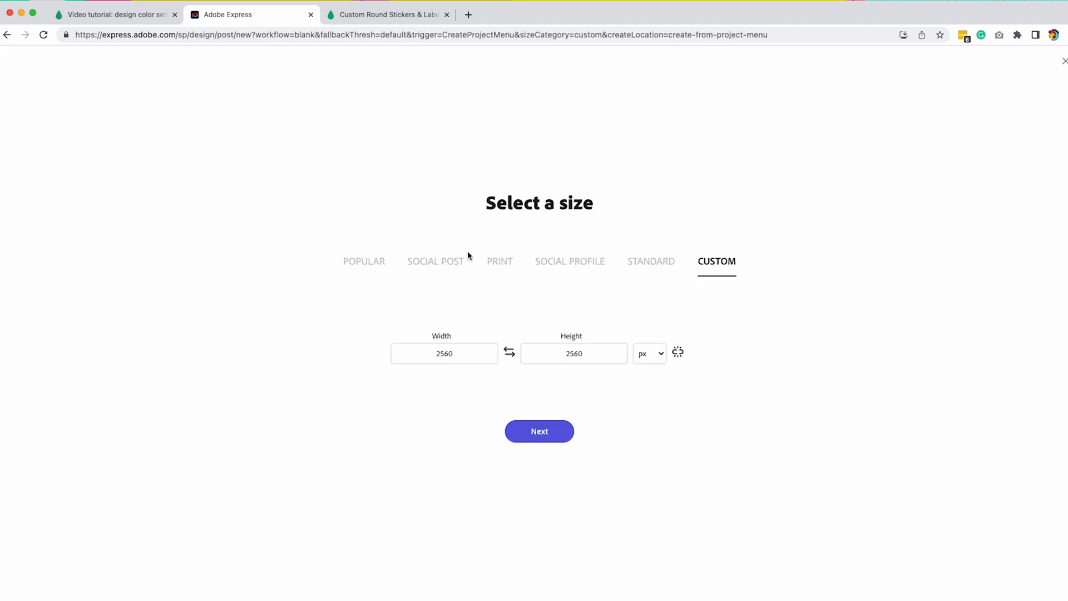
{"action": "left_click", "coordinate": [650, 354]}
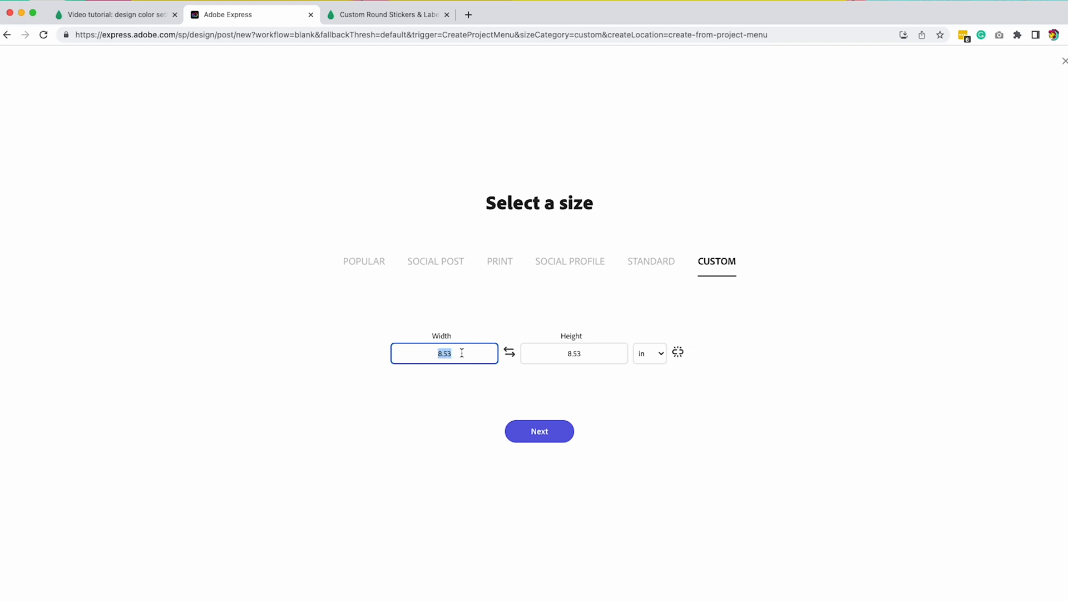
{"action": "type", "text": "1.57"}
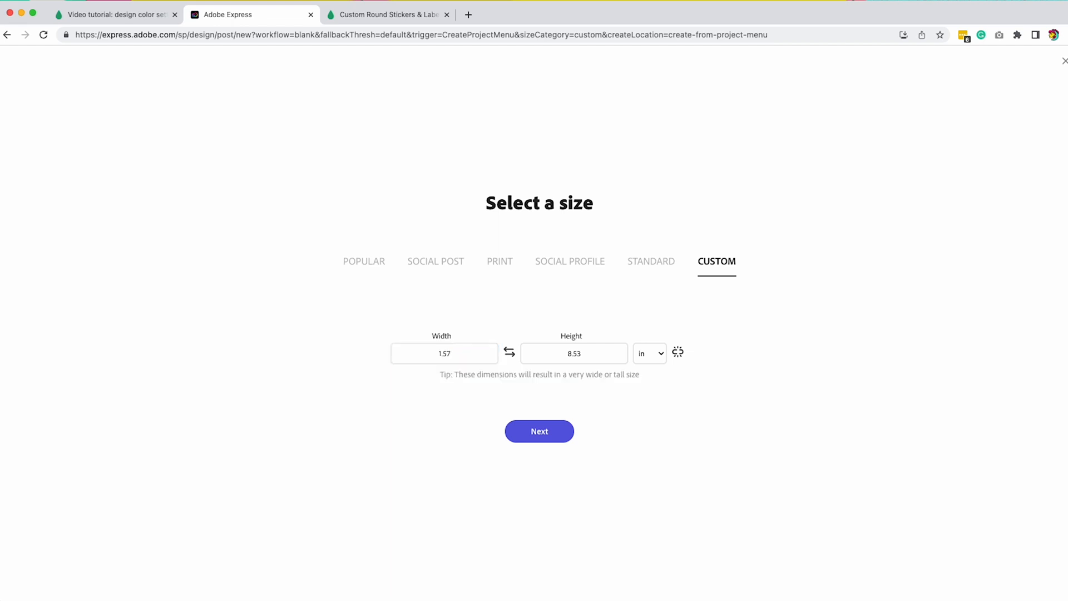
{"action": "left_click", "coordinate": [574, 353]}
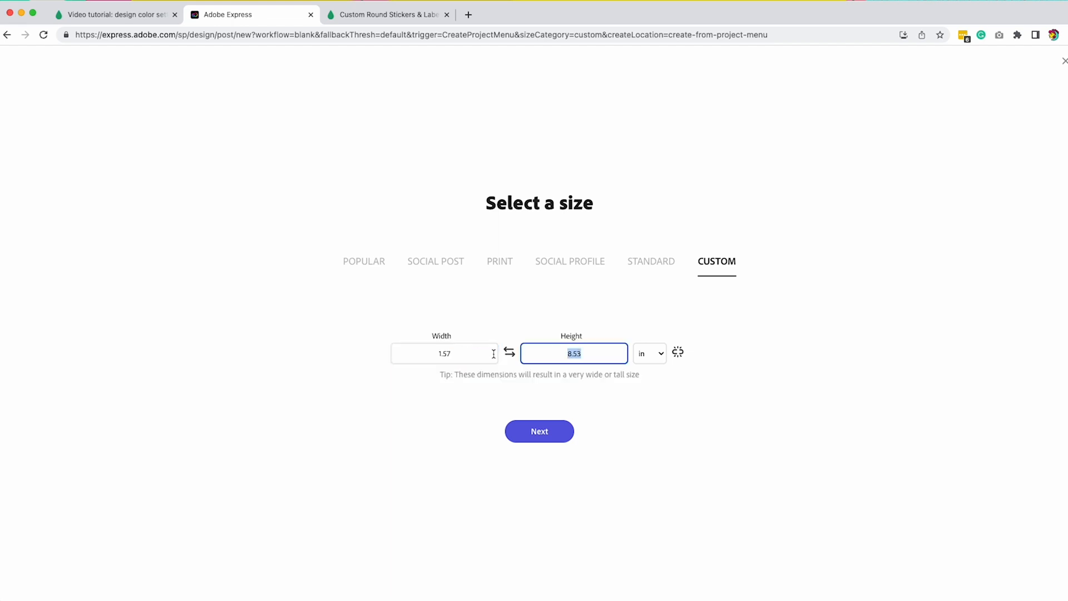
{"action": "type", "text": "1.57"}
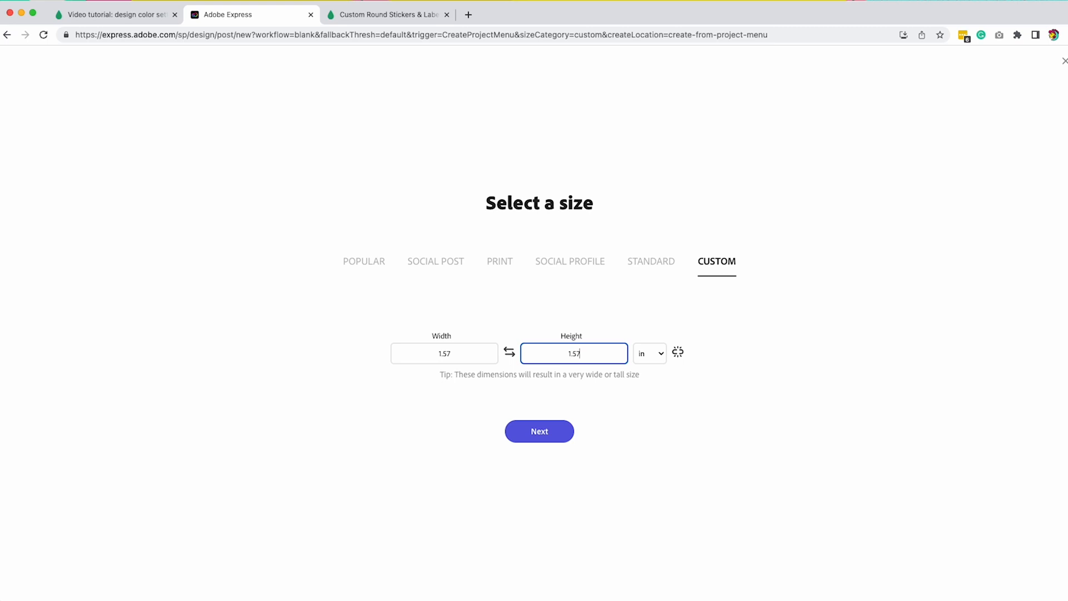
{"action": "left_click", "coordinate": [540, 432]}
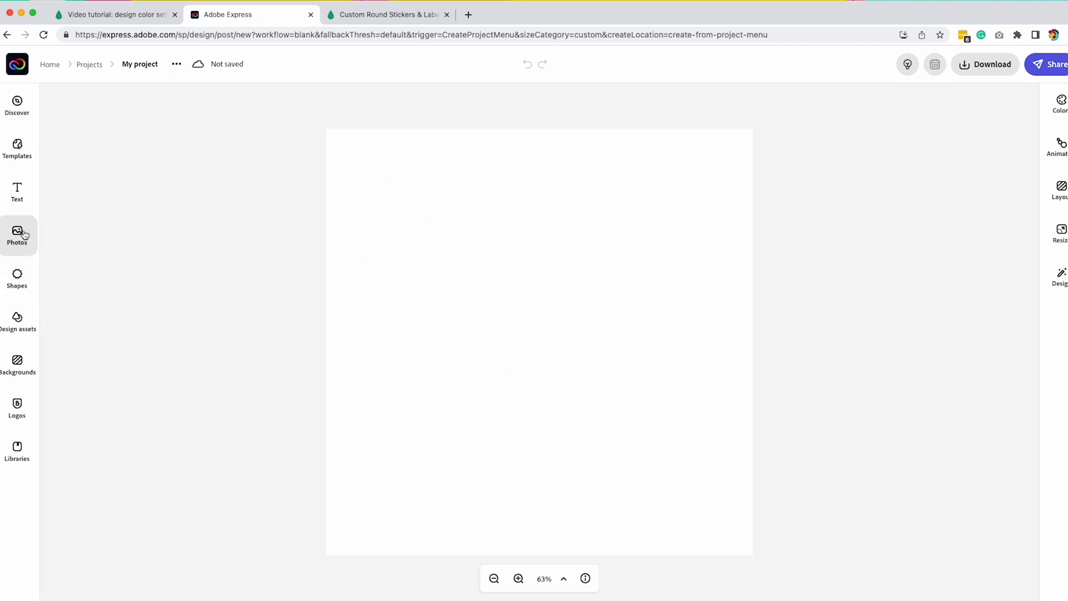
Upload US Round-Sticker-Template.jpeg from Clients > Adobe Express > CCX Ambassador > Moo tutorial
{"action": "left_click", "coordinate": [17, 231]}
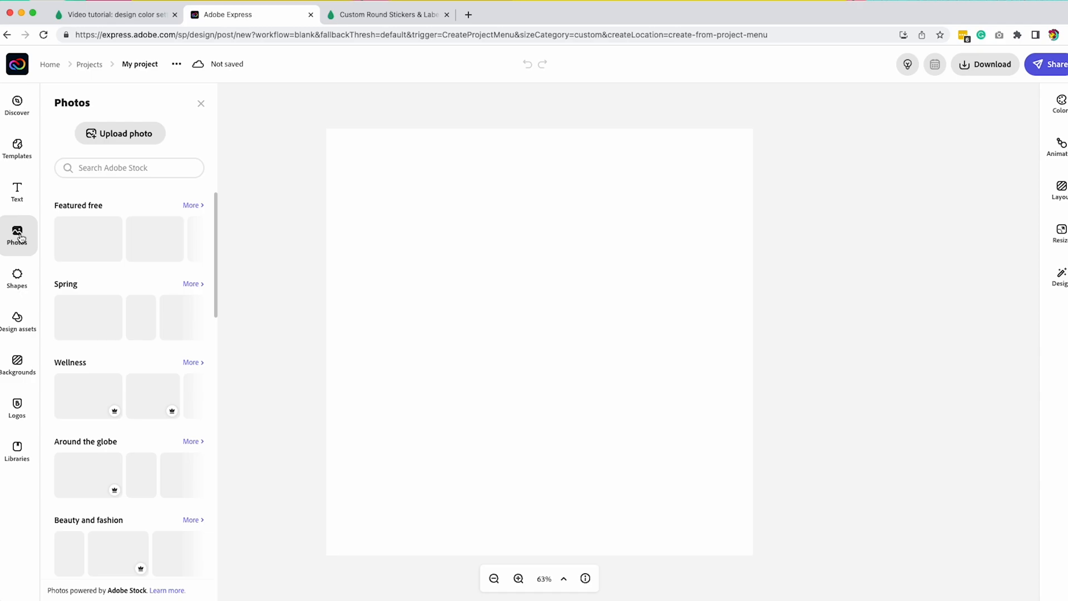
{"action": "left_click", "coordinate": [120, 134]}
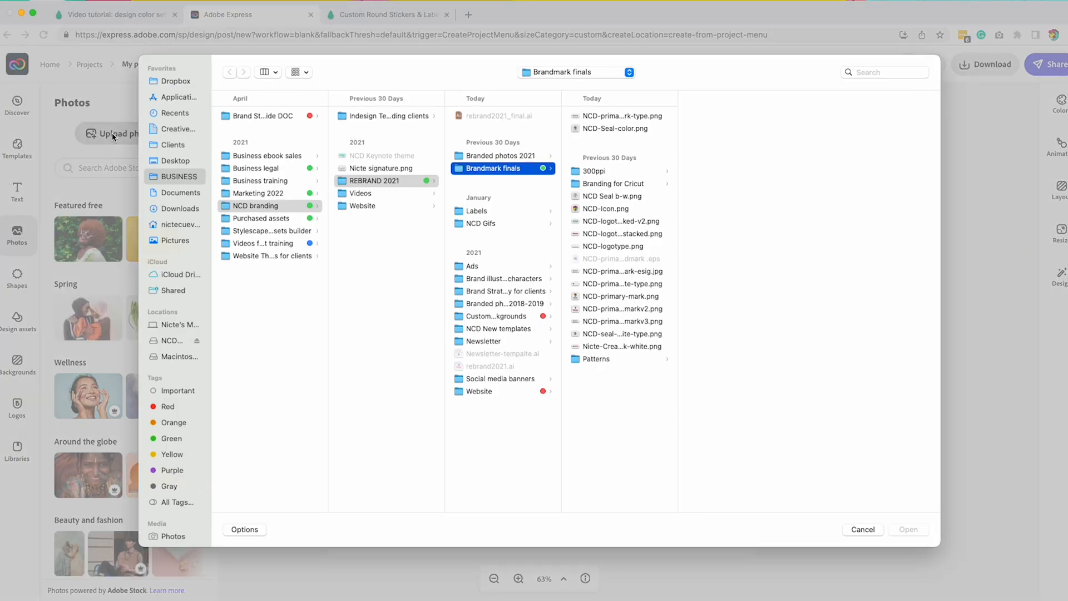
{"action": "left_click", "coordinate": [175, 144]}
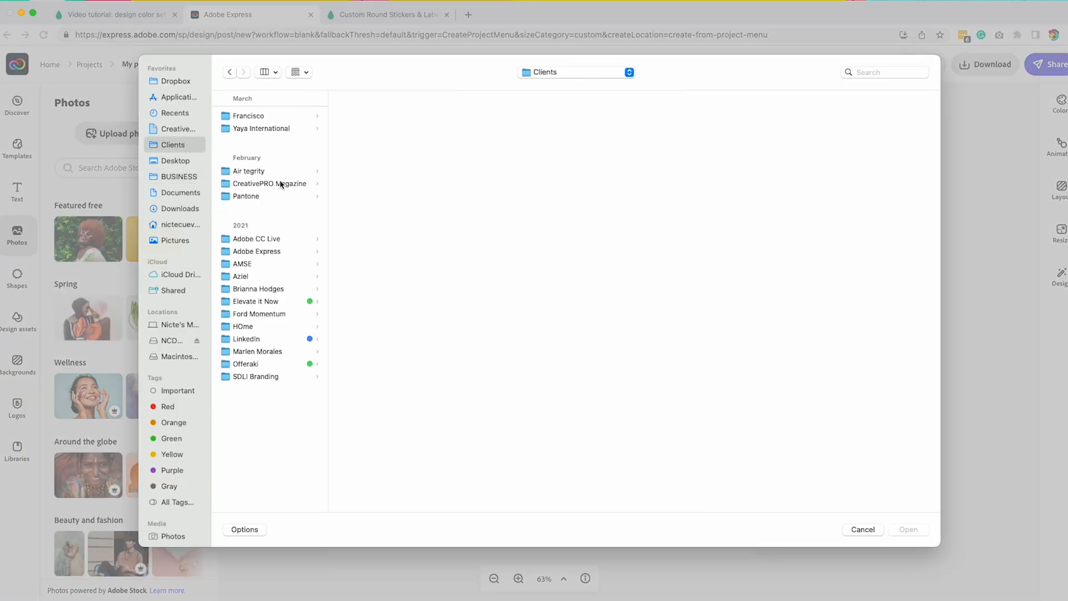
{"action": "left_click", "coordinate": [255, 252]}
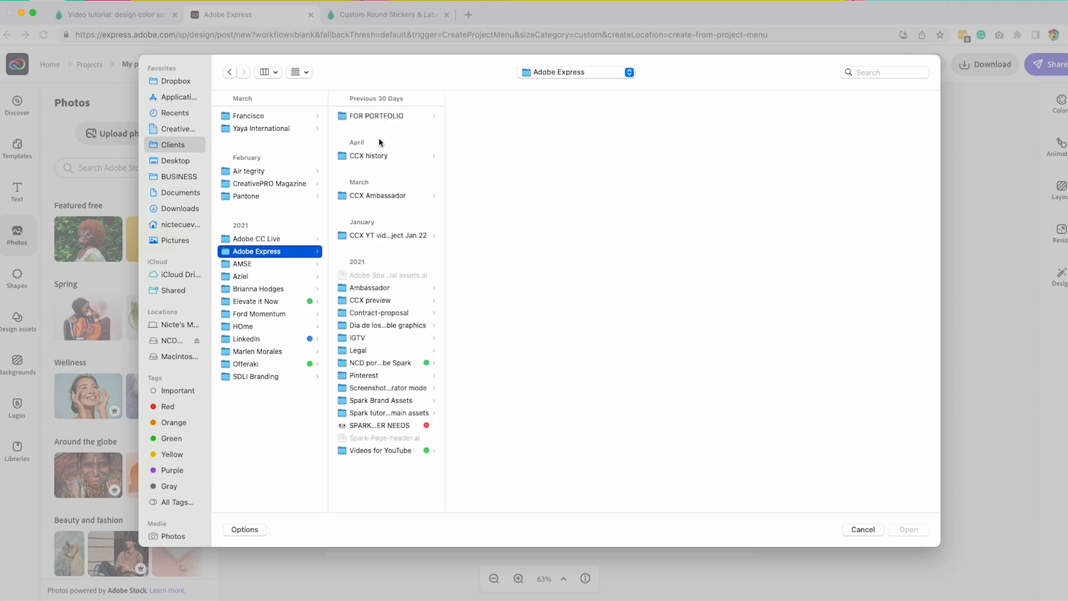
{"action": "left_click", "coordinate": [367, 155]}
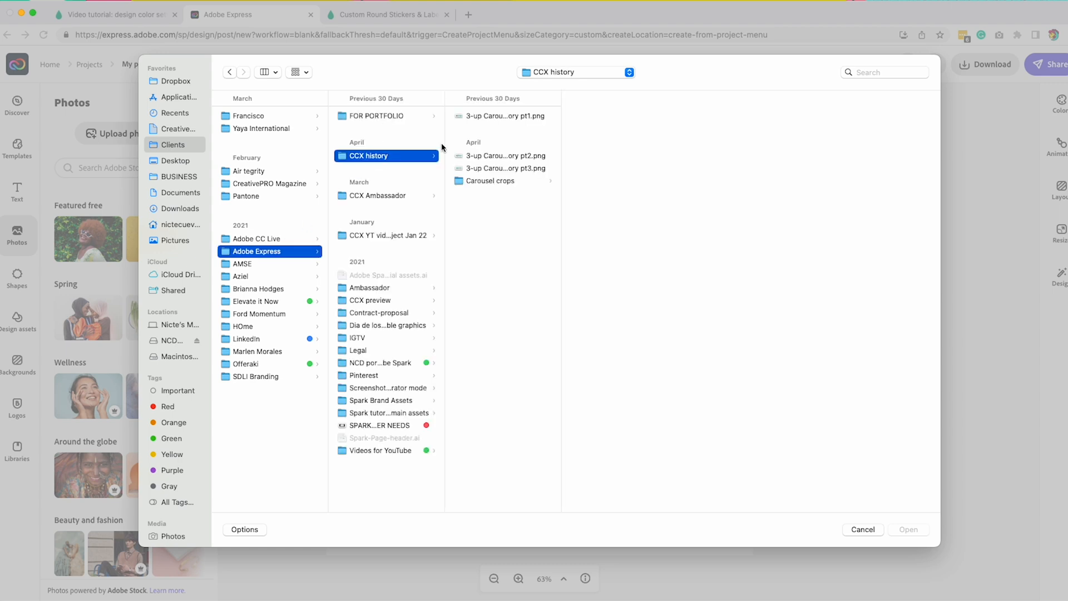
{"action": "left_click", "coordinate": [378, 194]}
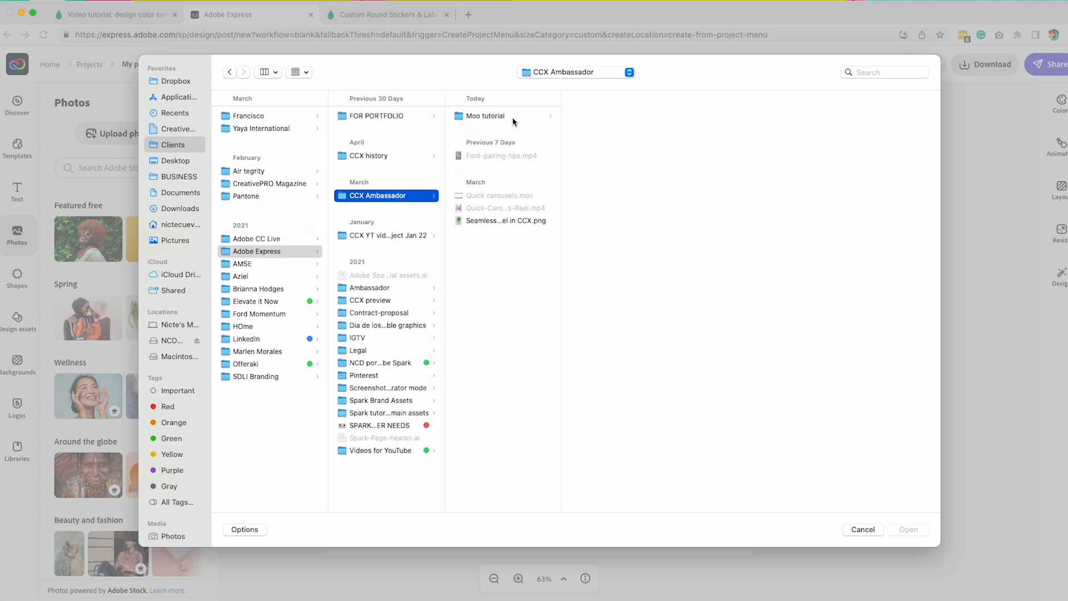
{"action": "left_click", "coordinate": [485, 115]}
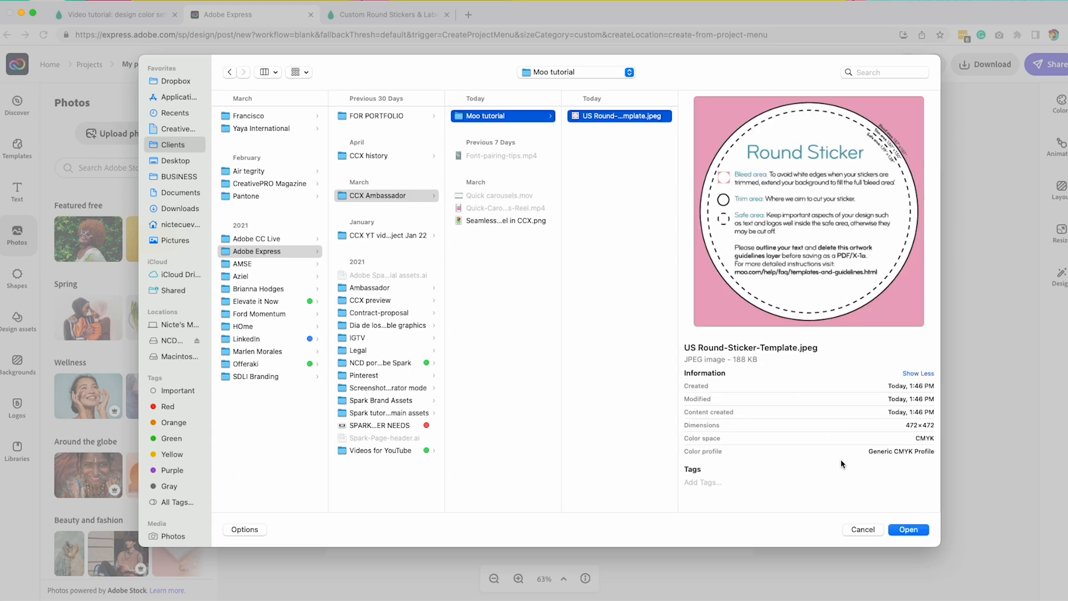
{"action": "left_click", "coordinate": [907, 529]}
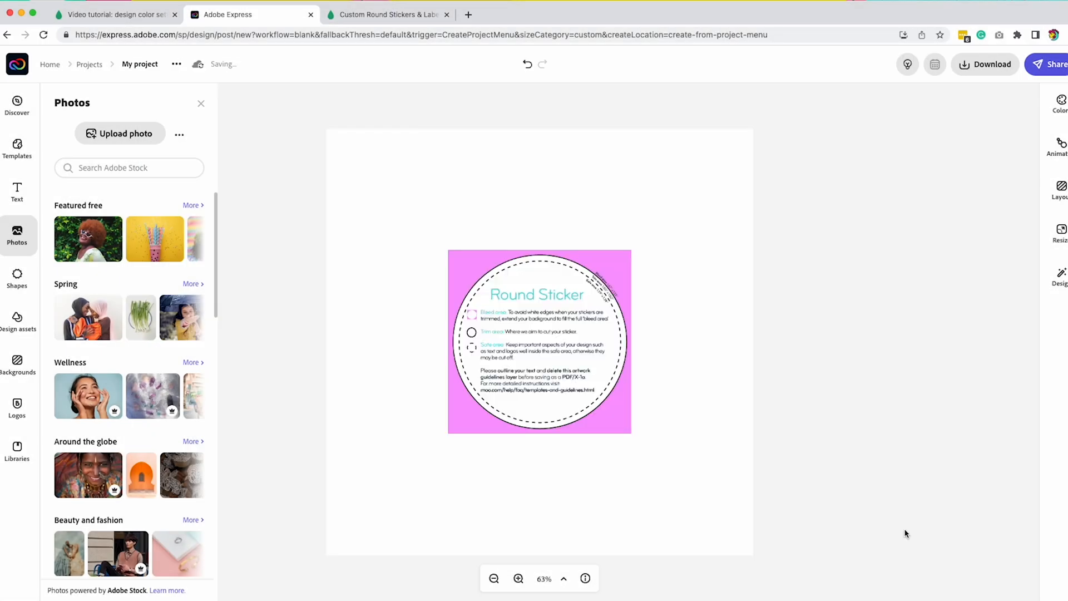
Scale the uploaded sticker template up until it fills the square canvas edge to edge
{"action": "left_click", "coordinate": [538, 340]}
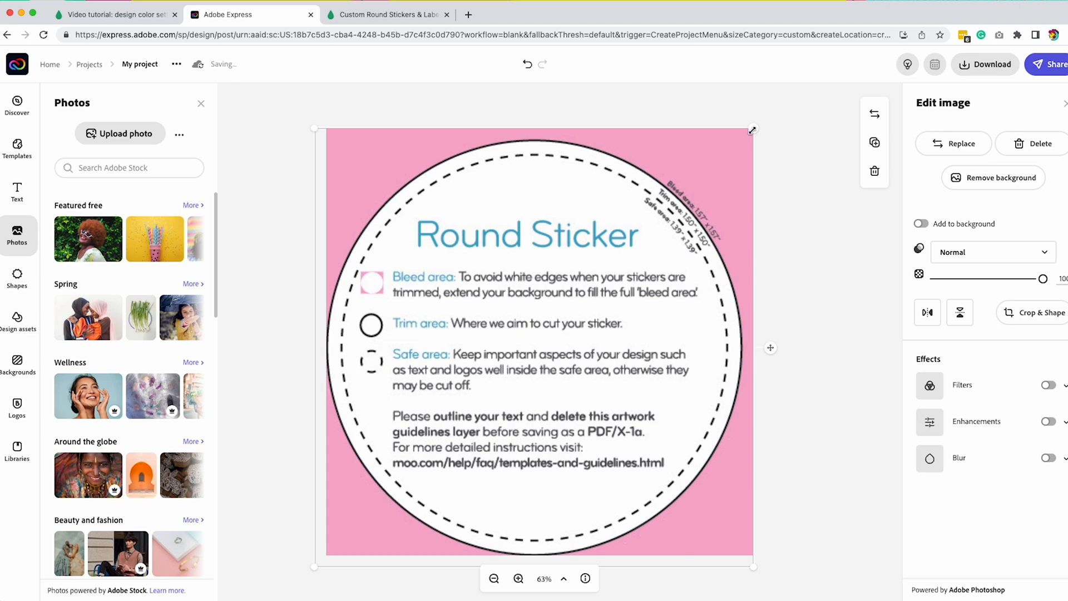
{"action": "left_click_drag", "start_coordinate": [752, 129], "coordinate": [762, 117]}
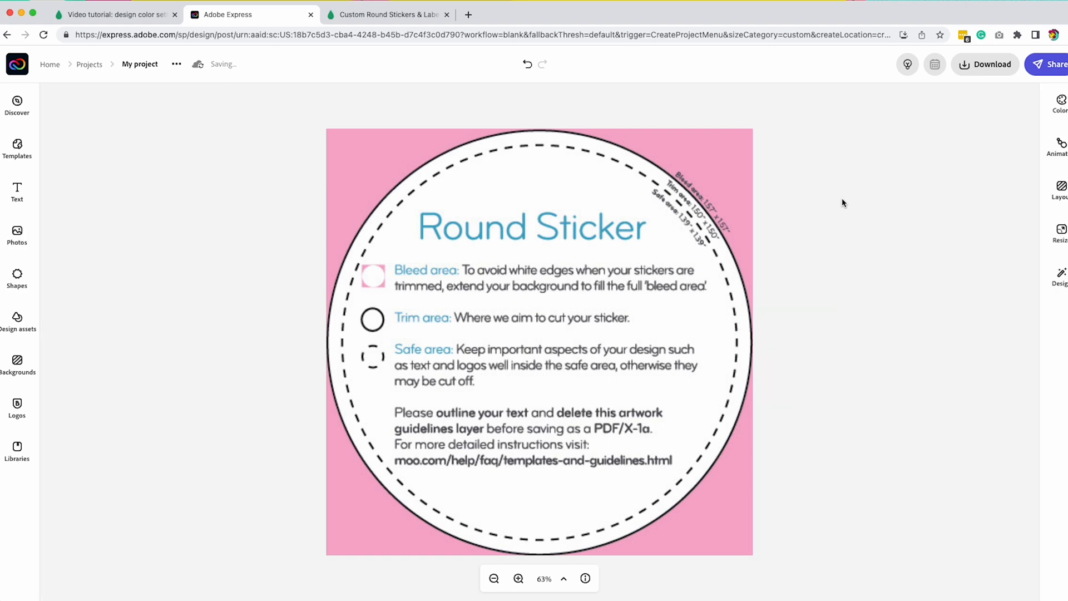
Add the colourful pattern from NCD Brand Assets, fill the canvas and arrange it behind the template
{"action": "left_click", "coordinate": [17, 447]}
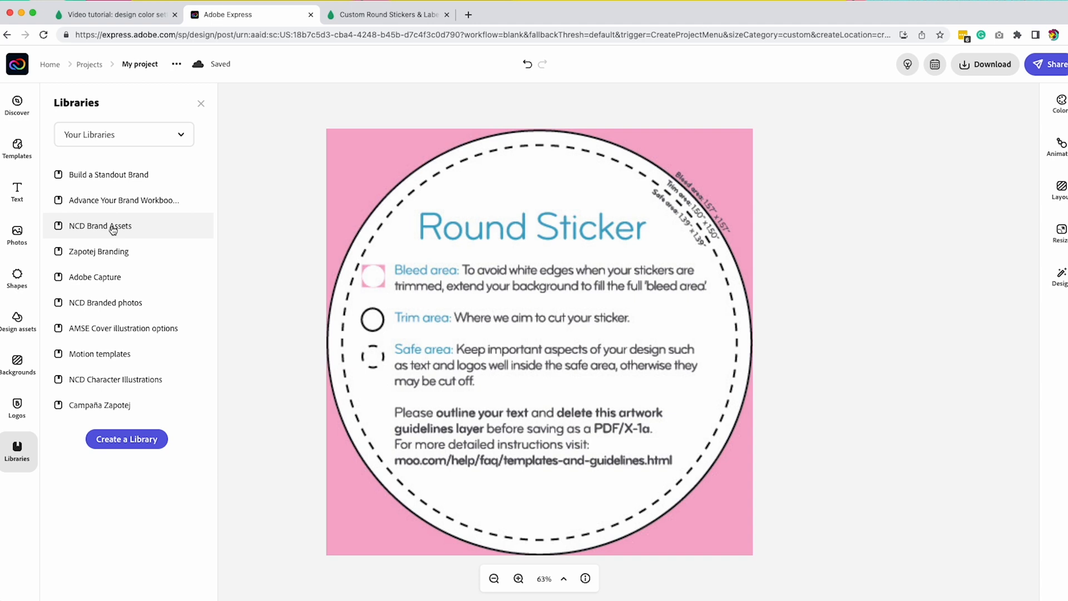
{"action": "left_click", "coordinate": [111, 226]}
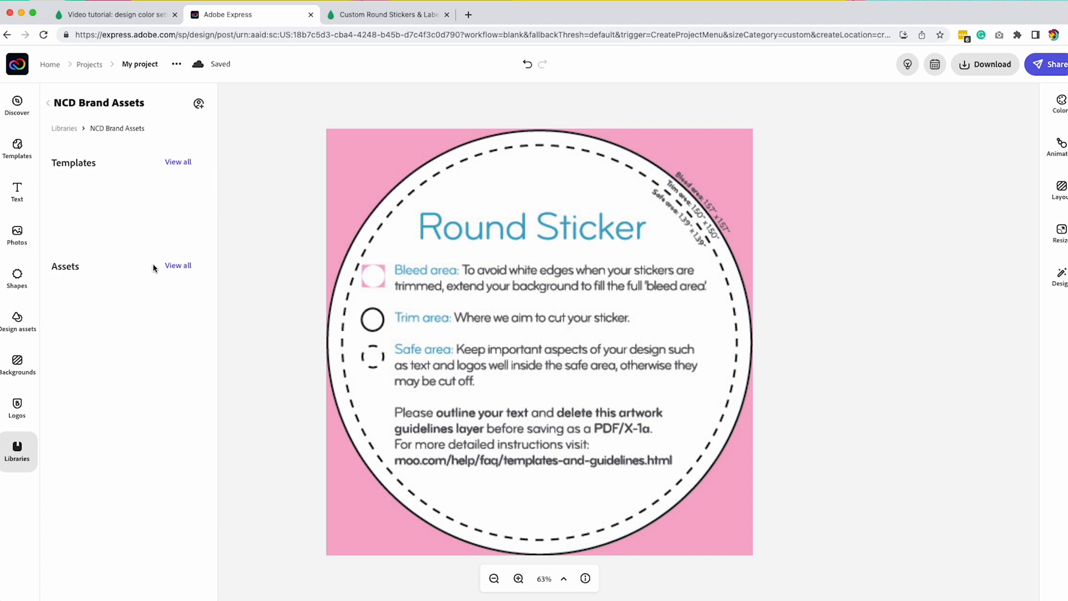
{"action": "left_click", "coordinate": [178, 265]}
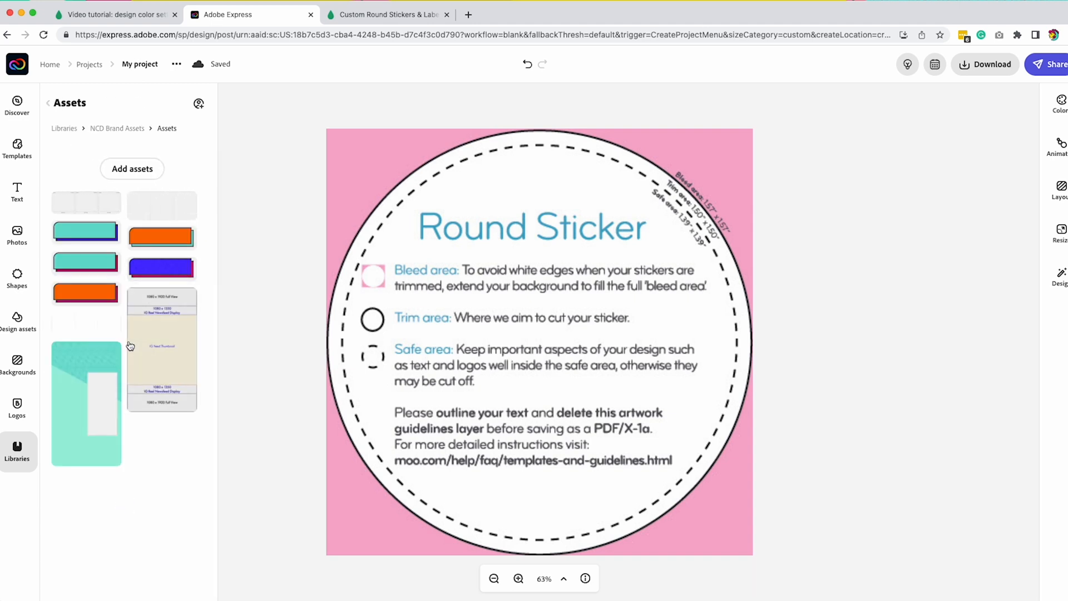
{"action": "scroll", "scroll_direction": "down", "scroll_amount": 3}
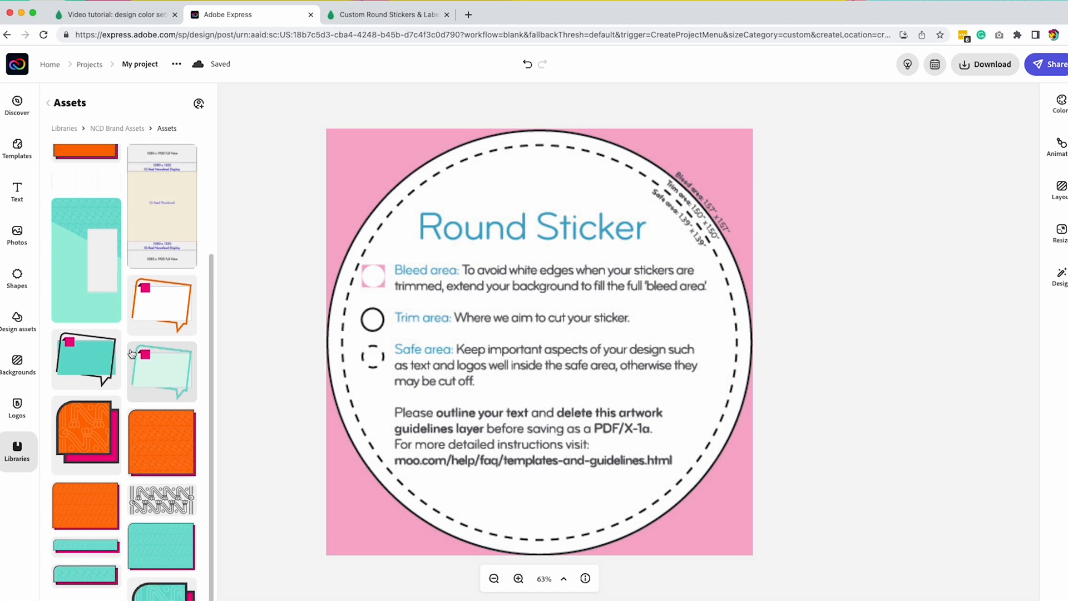
{"action": "scroll", "scroll_direction": "down", "scroll_amount": 3}
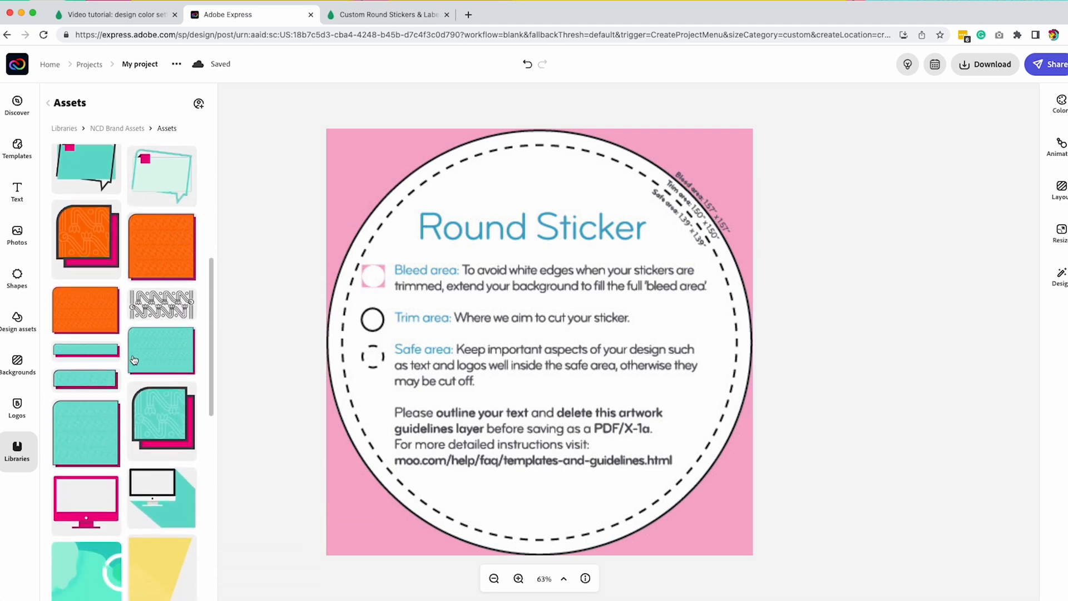
{"action": "scroll", "scroll_direction": "down", "scroll_amount": 3}
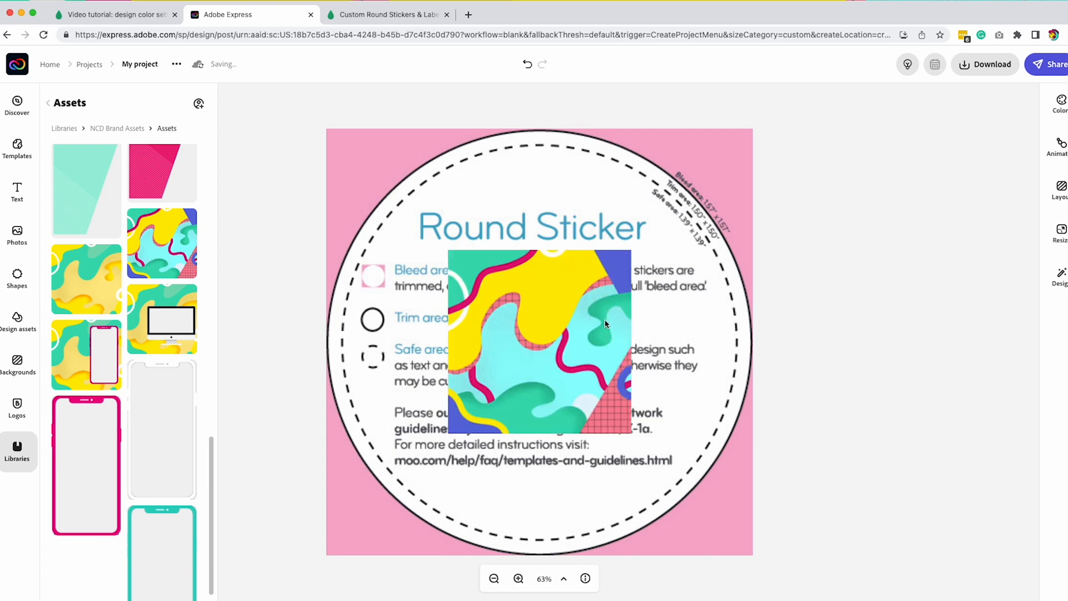
{"action": "left_click", "coordinate": [540, 340]}
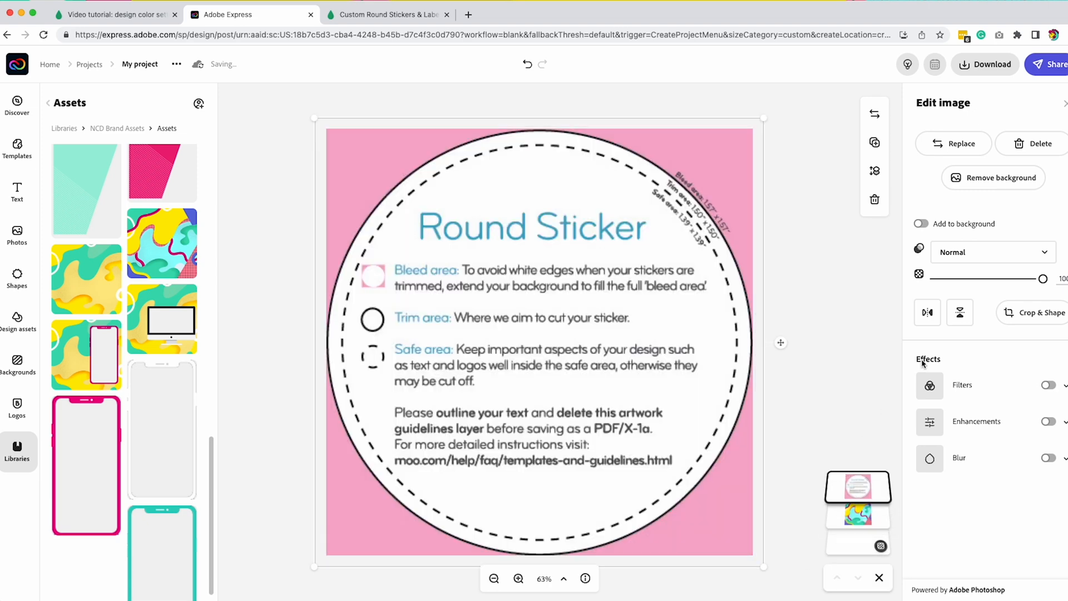
{"action": "left_click_drag", "start_coordinate": [1041, 278], "coordinate": [1007, 278]}
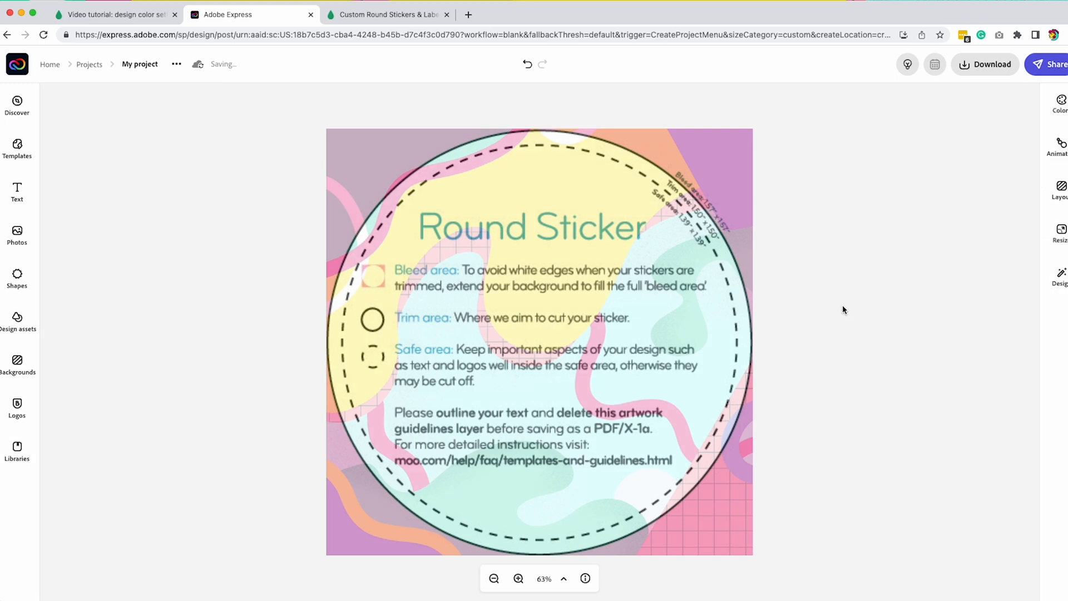
Place the black circular Nicte logo from brand Logos and enlarge it to fill the sticker circle
{"action": "left_click", "coordinate": [17, 447]}
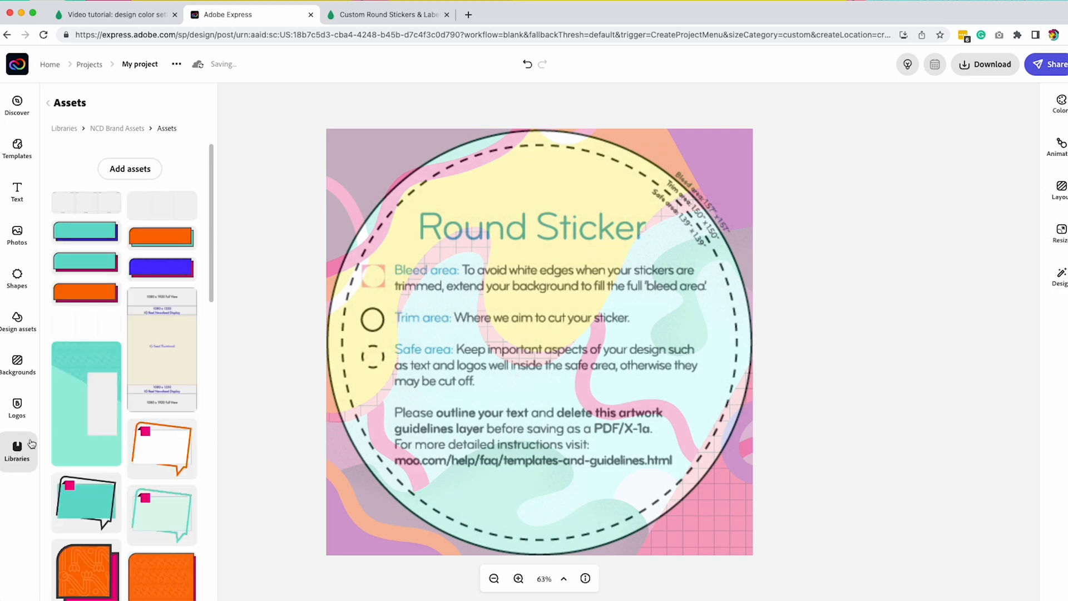
{"action": "left_click", "coordinate": [17, 405]}
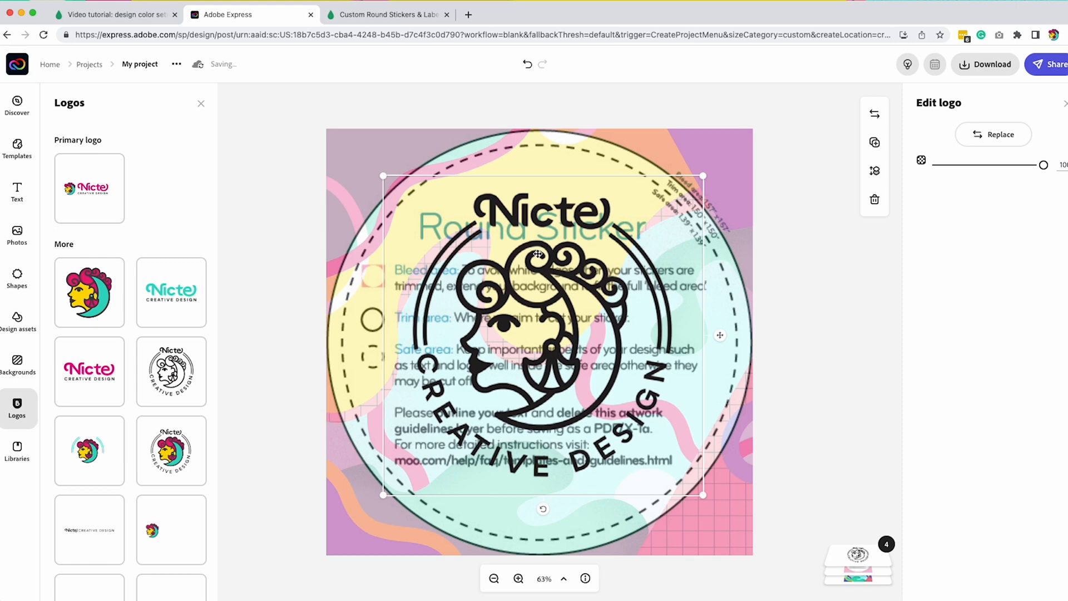
{"action": "left_click_drag", "start_coordinate": [381, 494], "coordinate": [344, 524]}
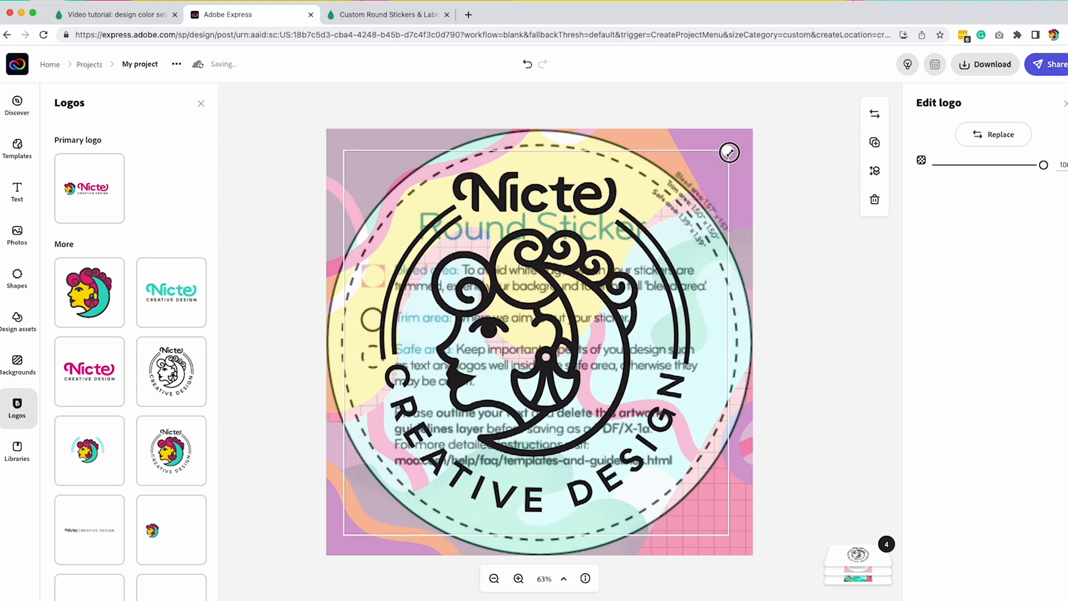
{"action": "left_click_drag", "start_coordinate": [729, 151], "coordinate": [725, 155]}
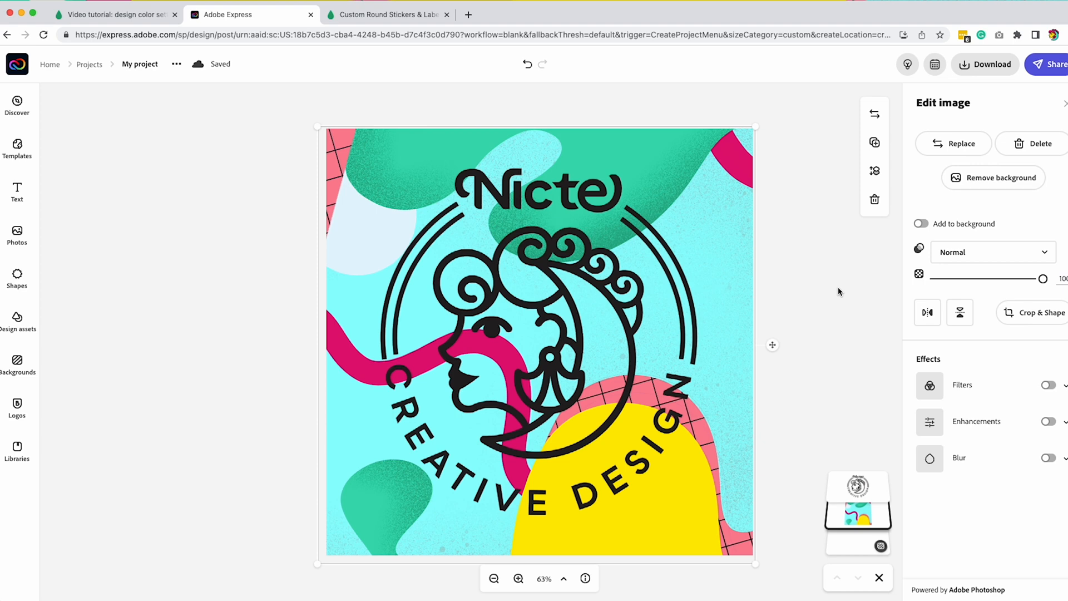
{"action": "mouse_move", "coordinate": [874, 471]}
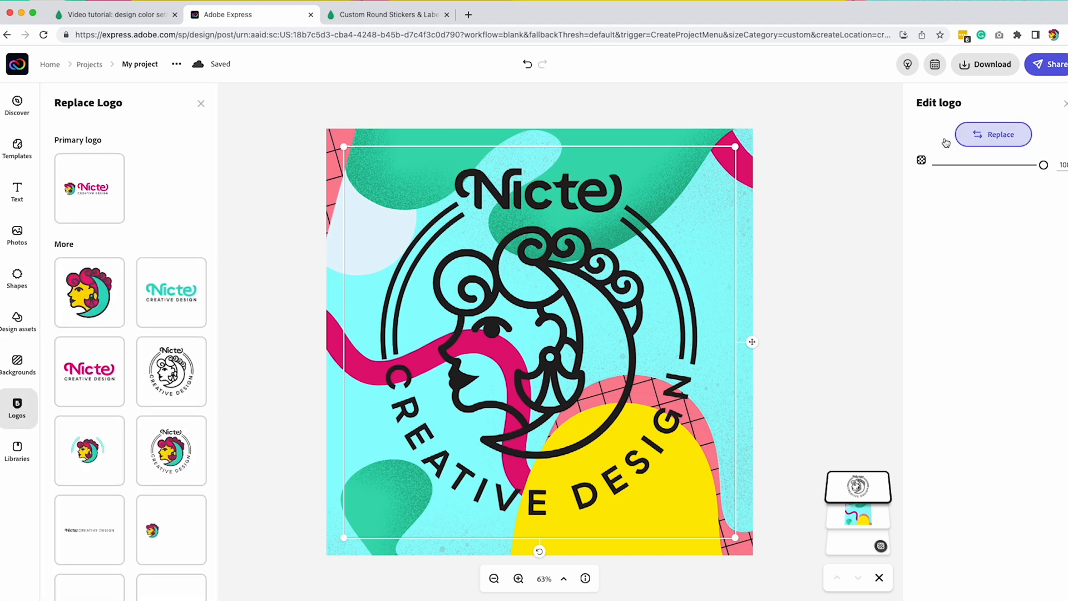
Replace the black logo with the full-colour circular Nicte Creative Design logo
{"action": "left_click", "coordinate": [171, 450]}
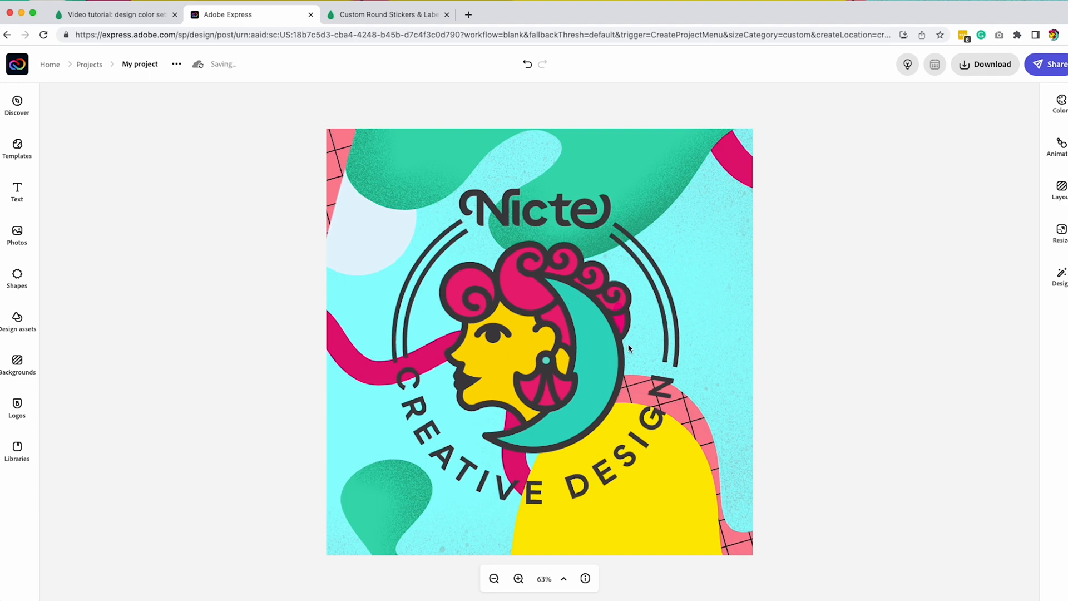
{"action": "left_click", "coordinate": [539, 346]}
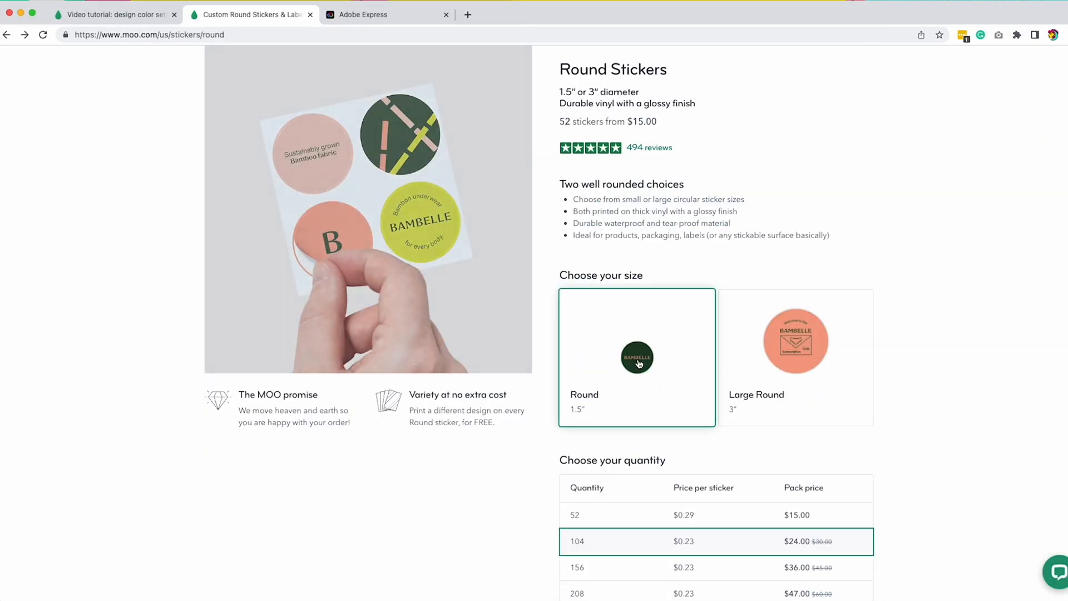
Choose Upload a full design, upload the sticker PDF, then return to the second sticker design
{"action": "scroll", "scroll_direction": "down", "scroll_amount": 3}
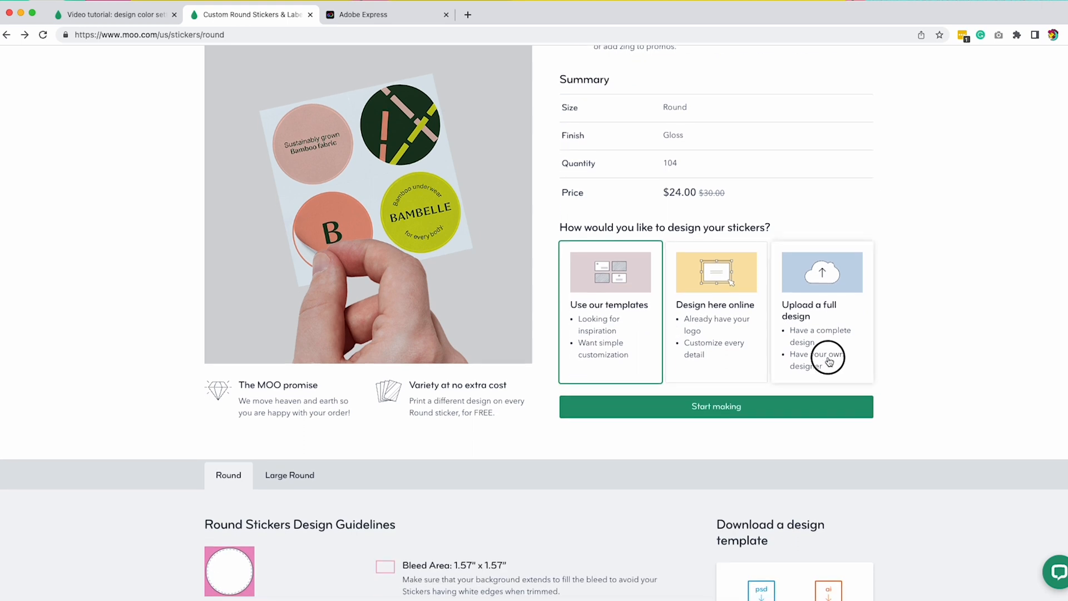
{"action": "left_click", "coordinate": [717, 407]}
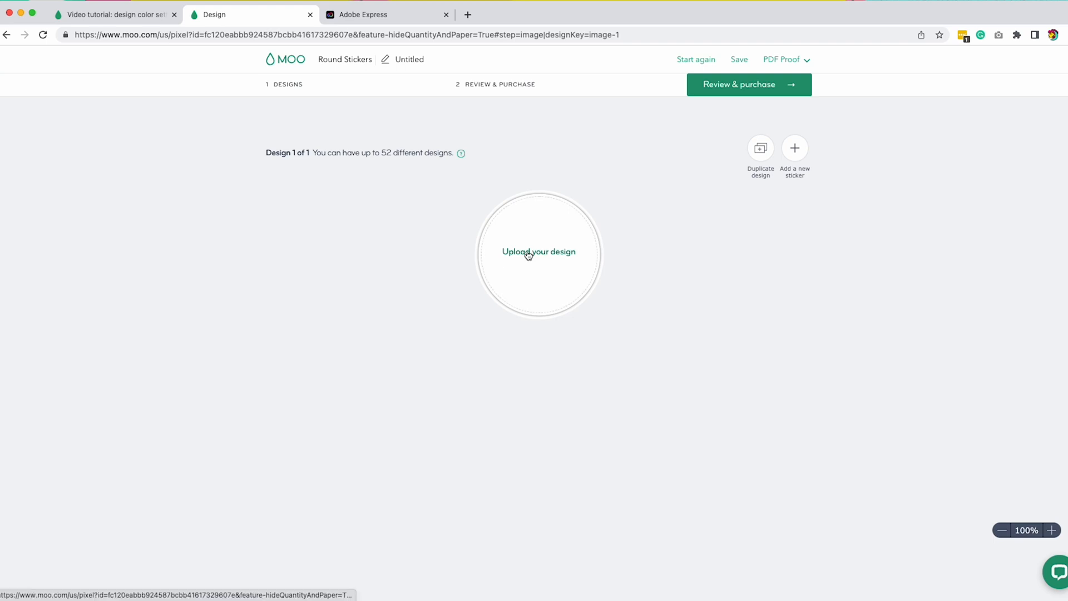
{"action": "left_click", "coordinate": [527, 254]}
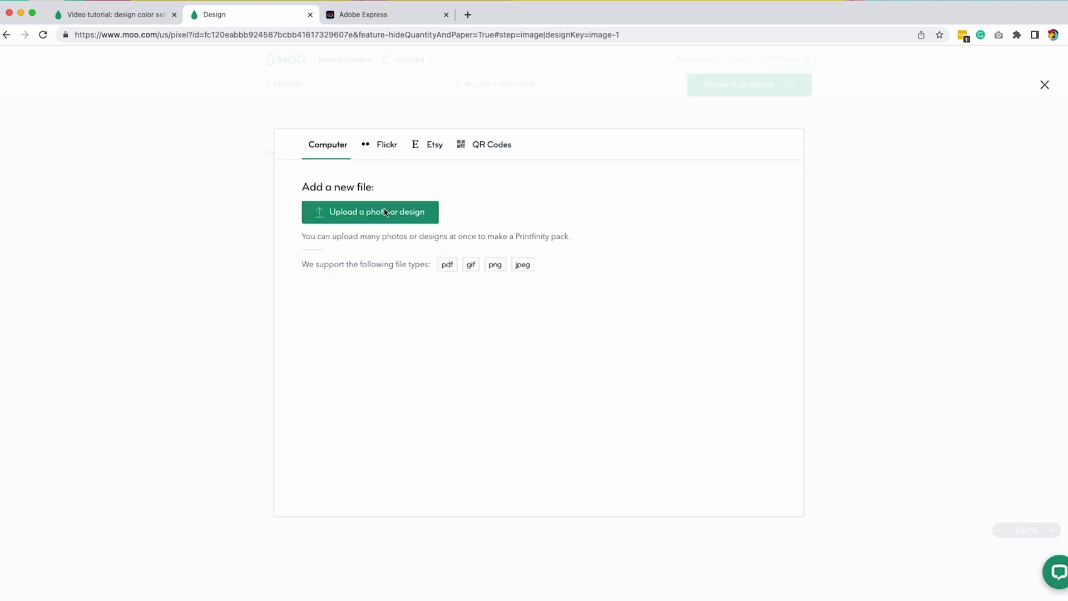
{"action": "left_click", "coordinate": [369, 211]}
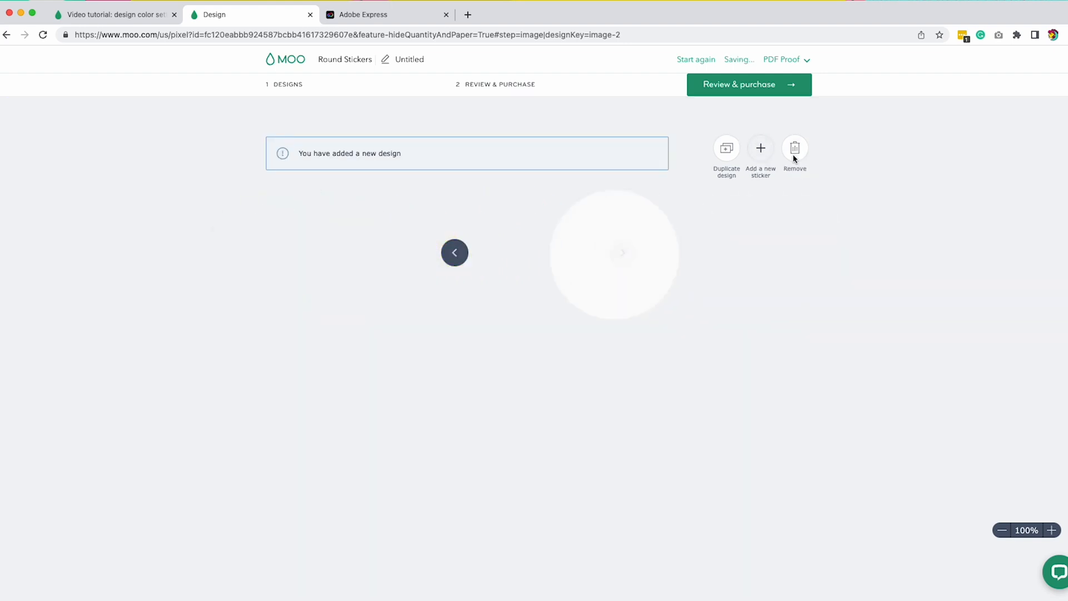
{"action": "left_click", "coordinate": [364, 15]}
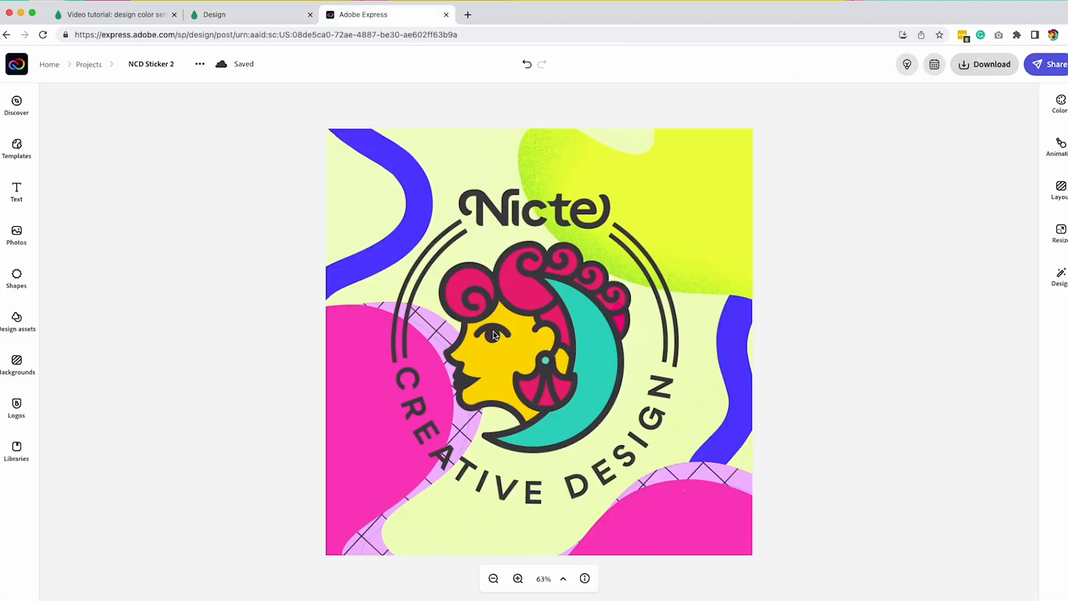
Download the design as NCD Sticker 2.pdf into the Moo tutorial folder
{"action": "left_click", "coordinate": [984, 65]}
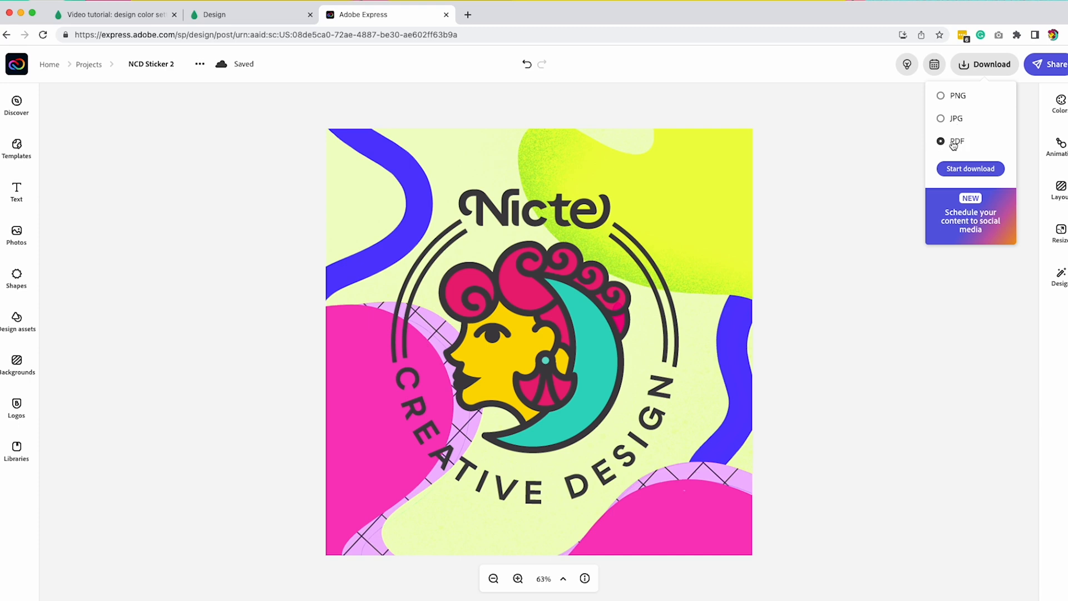
{"action": "left_click", "coordinate": [970, 169]}
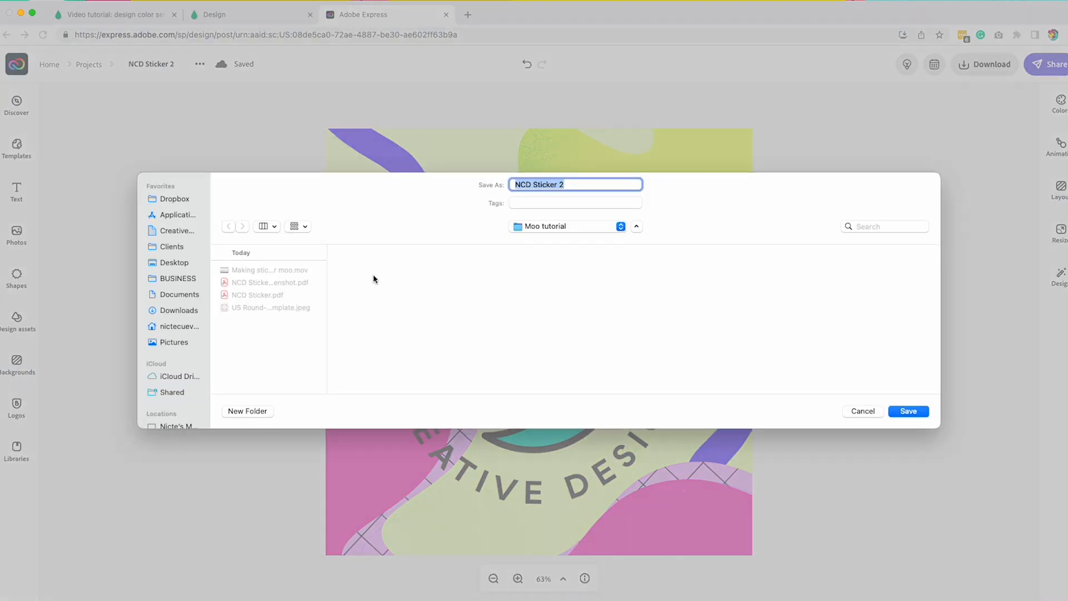
{"action": "left_click", "coordinate": [907, 412]}
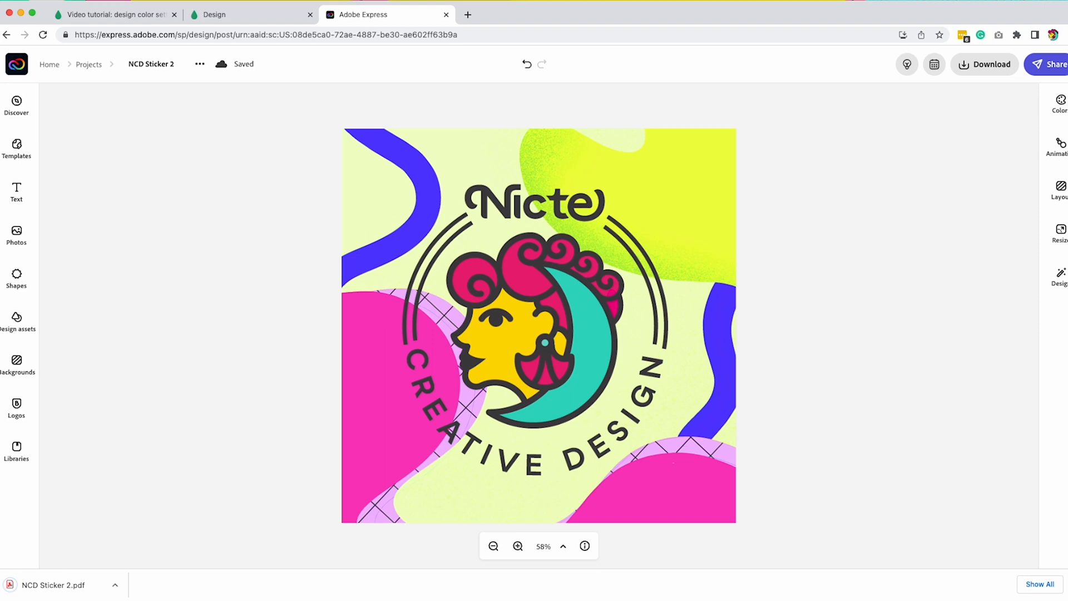
{"action": "mouse_move", "coordinate": [260, 48]}
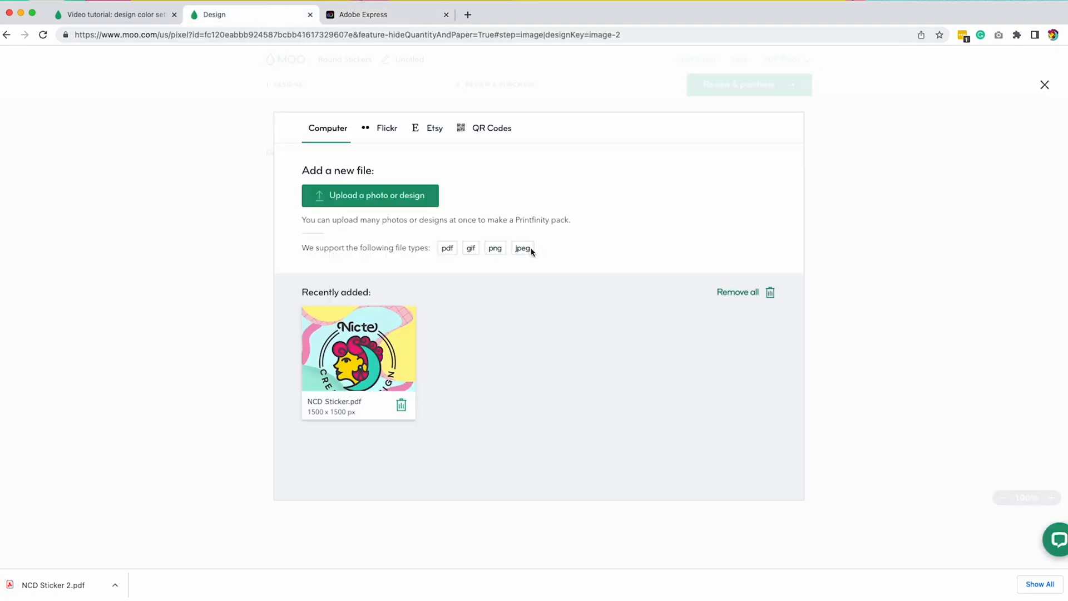
Upload NCD Sticker 2.pdf from the Moo tutorial folder as the second sticker's artwork
{"action": "left_click", "coordinate": [370, 194]}
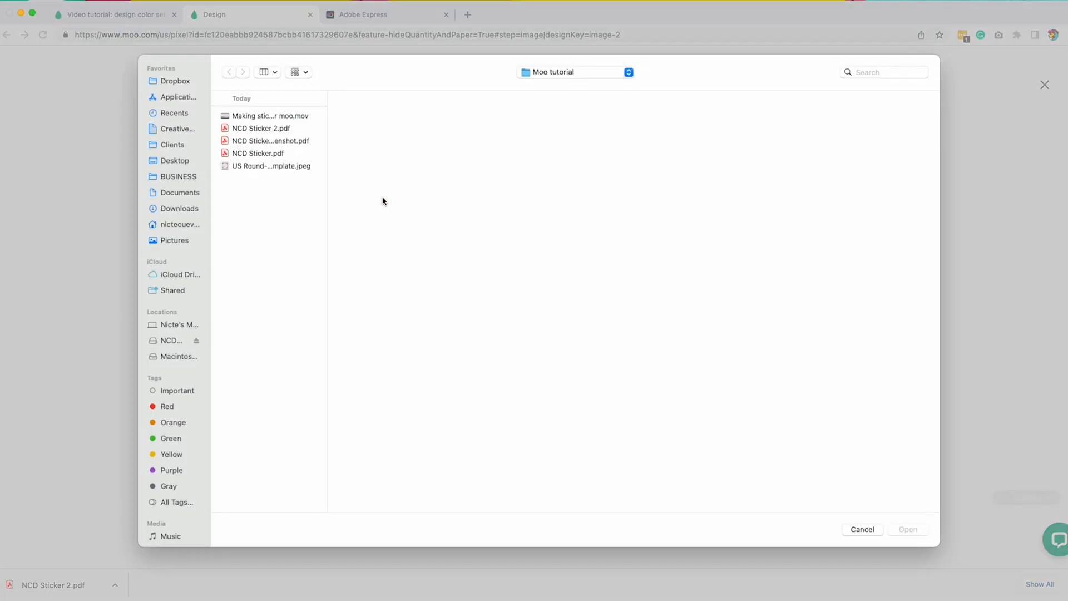
{"action": "left_click", "coordinate": [260, 127]}
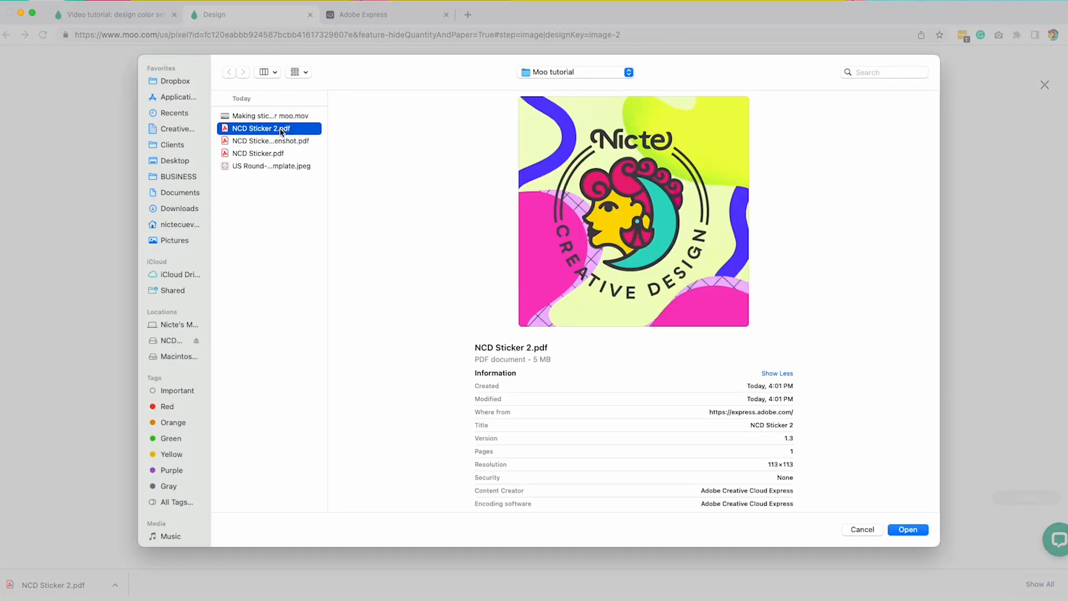
{"action": "left_click", "coordinate": [908, 529]}
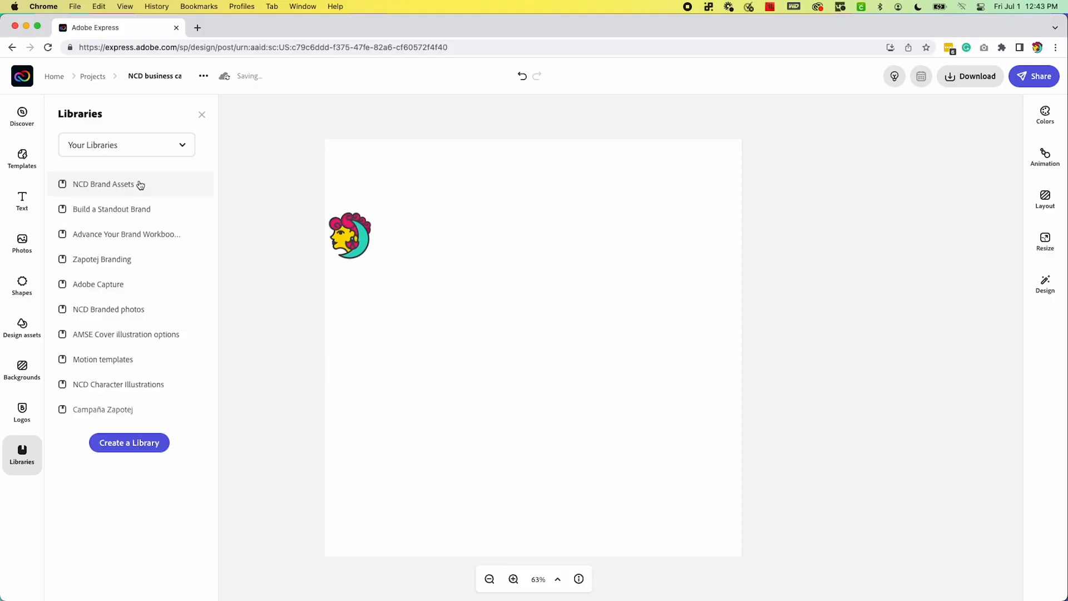
Place the orange banner and teal striped shape from NCD Brand Assets onto the card
{"action": "left_click", "coordinate": [103, 185]}
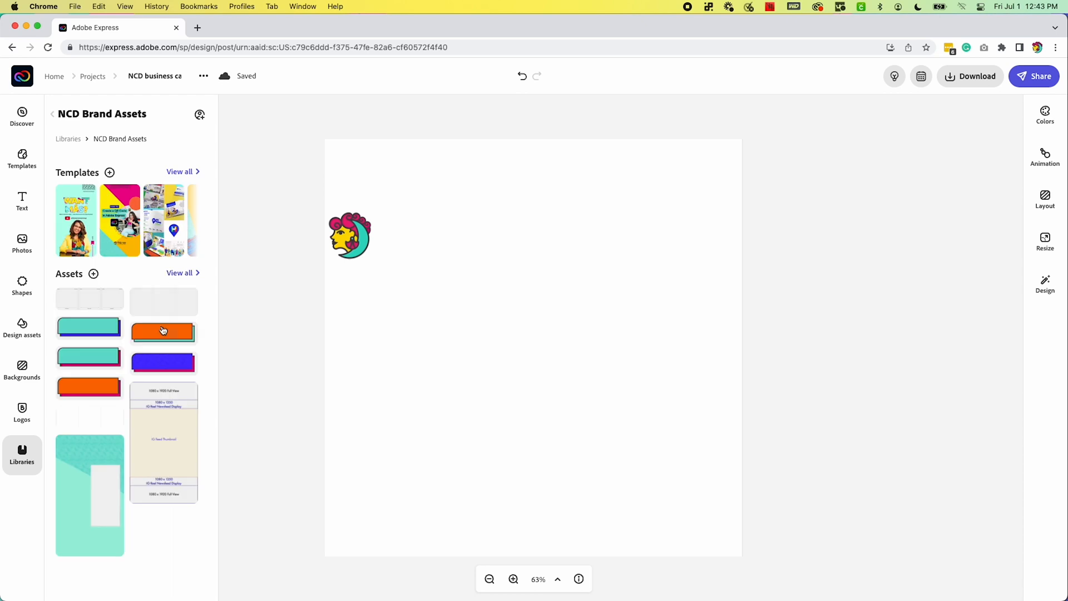
{"action": "left_click", "coordinate": [163, 331]}
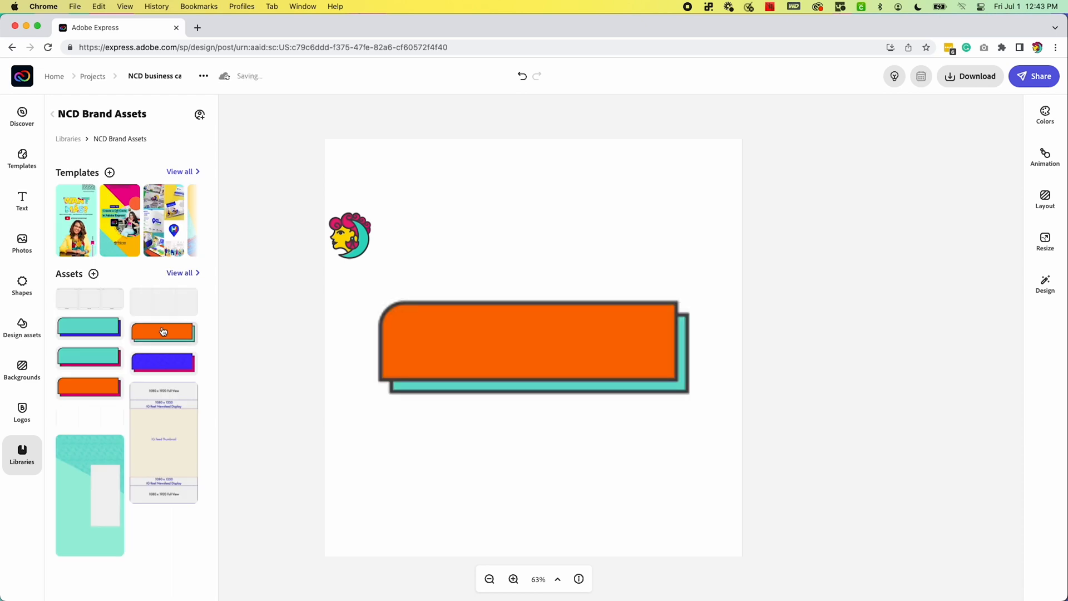
{"action": "left_click", "coordinate": [179, 273]}
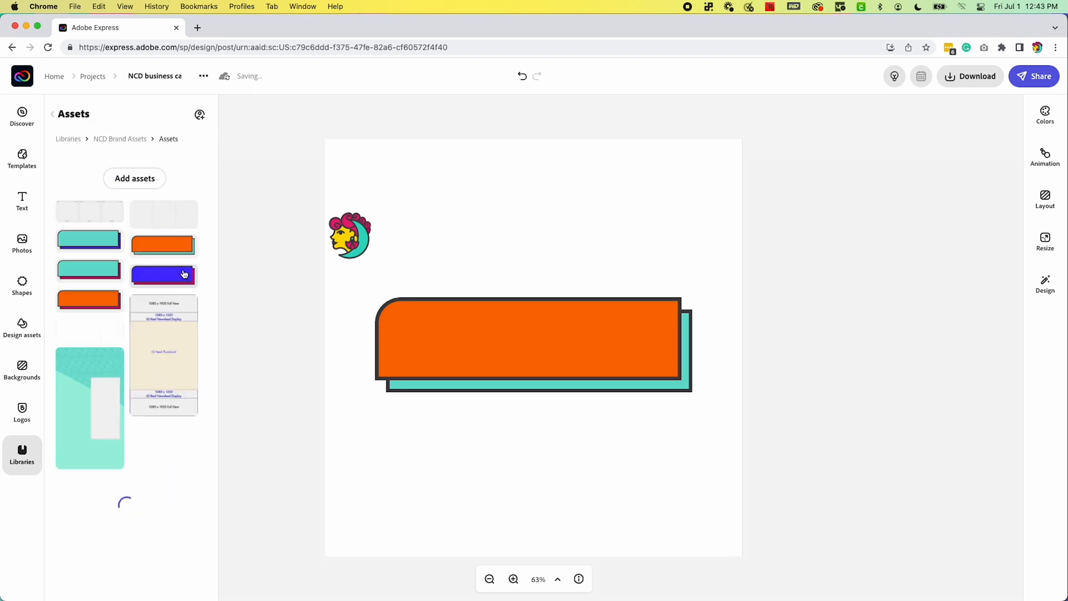
{"action": "scroll", "scroll_direction": "down", "scroll_amount": 3}
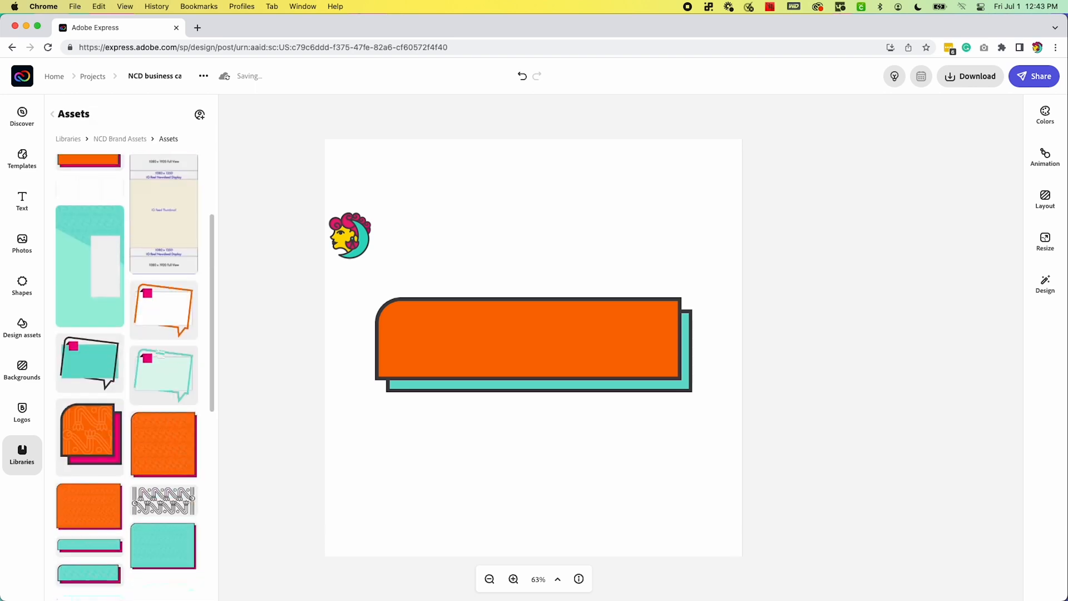
{"action": "left_click", "coordinate": [21, 286]}
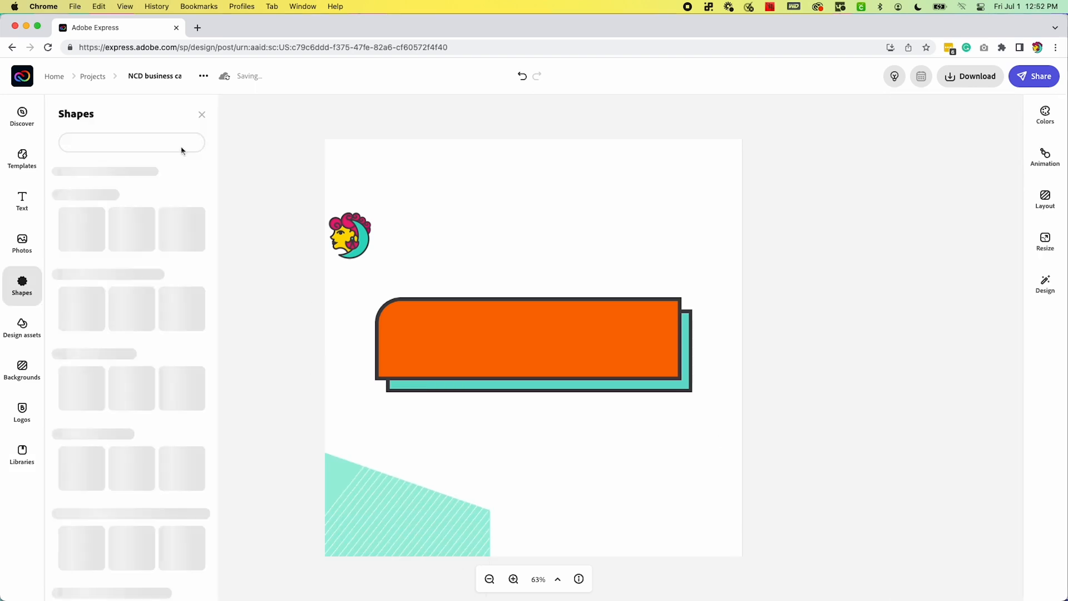
Add a yellow triangle, reposition the orange name banner and upload the teal wave pattern image
{"action": "type", "text": "triangle"}
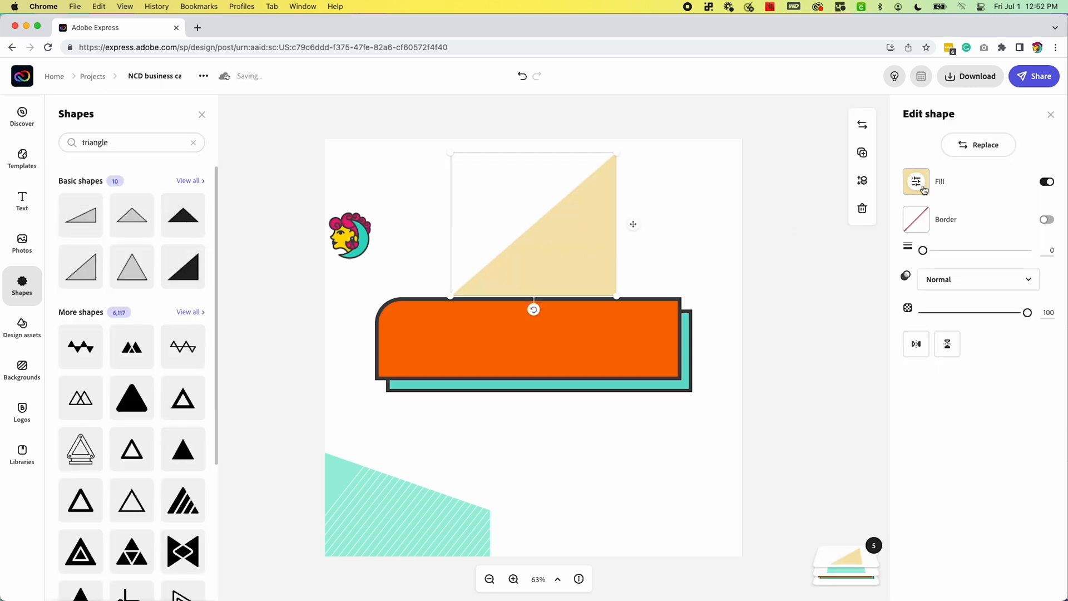
{"action": "left_click", "coordinate": [915, 181]}
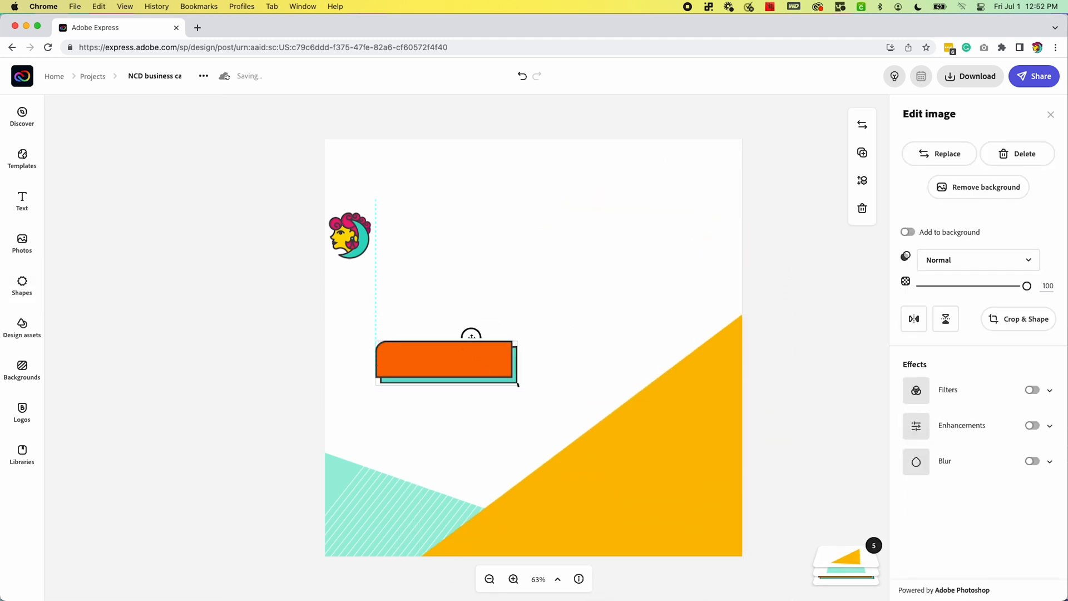
{"action": "left_click_drag", "start_coordinate": [446, 365], "coordinate": [430, 296]}
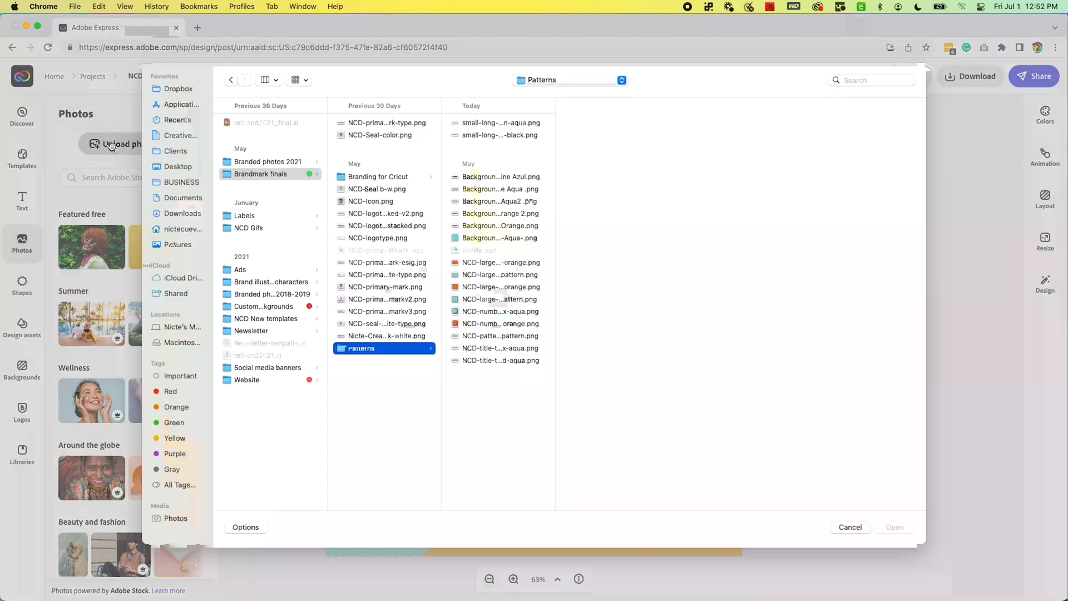
{"action": "left_click", "coordinate": [850, 527]}
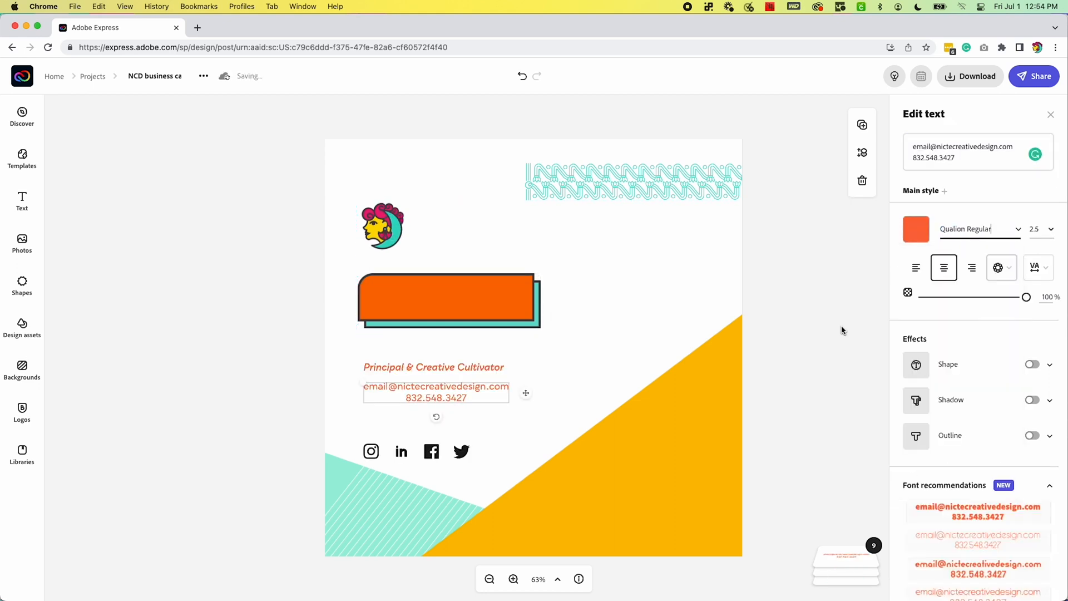
Restyle the contact details and set the banner name to Nicte Cuevas
{"action": "left_click", "coordinate": [915, 230]}
{"action": "type", "text": "Nicte Cuevas"}
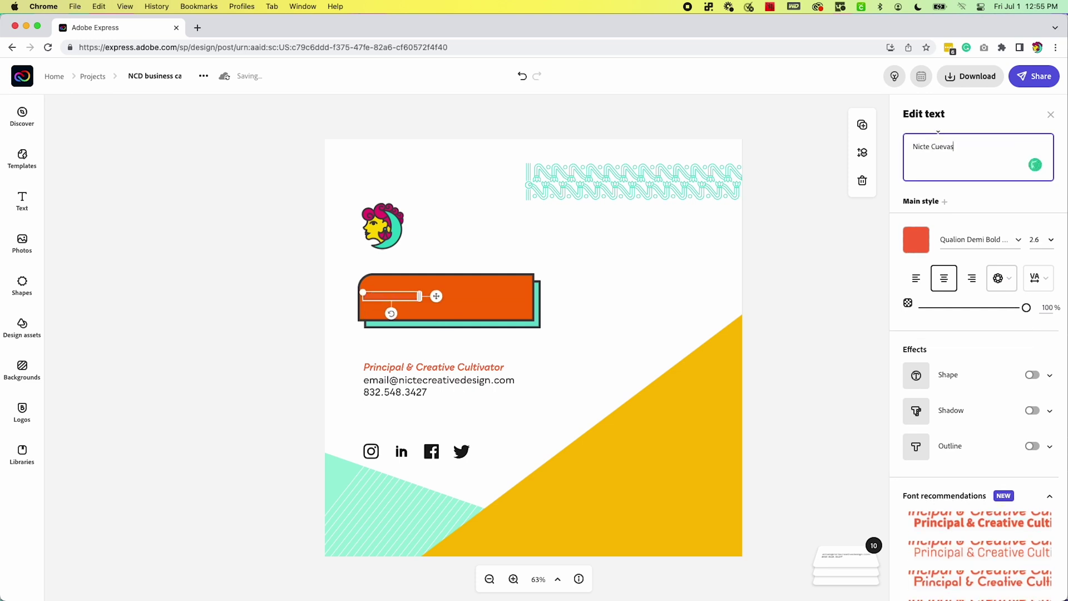
{"action": "left_click", "coordinate": [915, 240]}
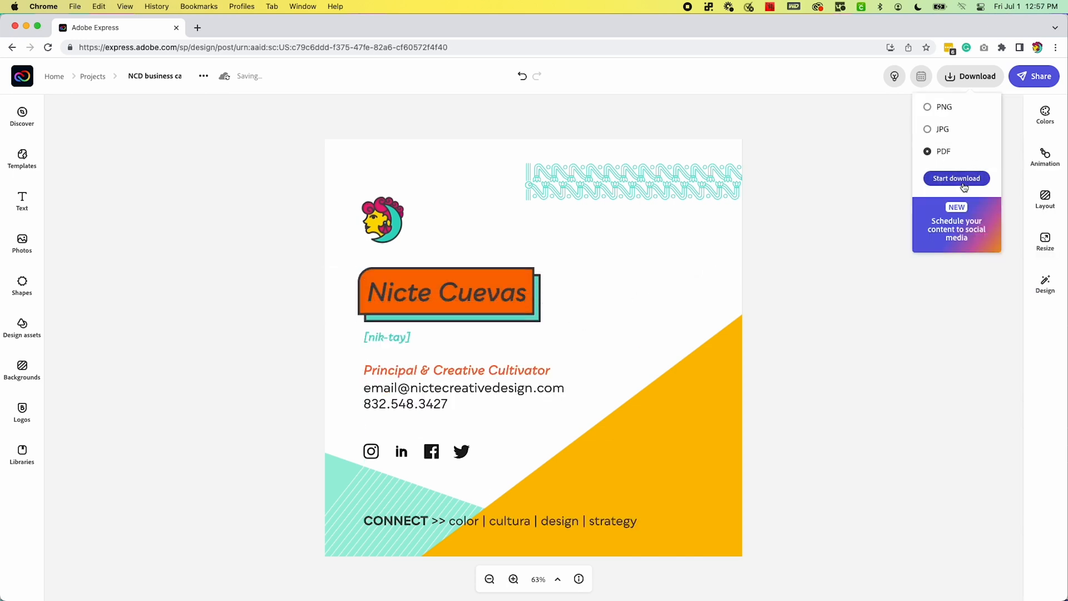
{"action": "mouse_move", "coordinate": [886, 180]}
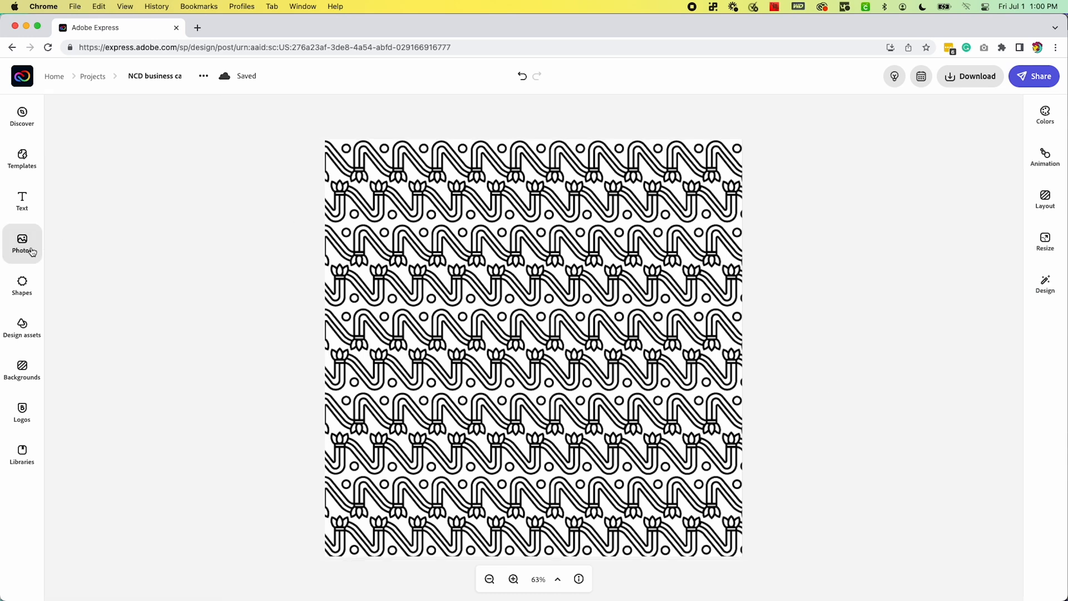
Add a circle from Shapes centred over the black line-art pattern and fill it white
{"action": "left_click", "coordinate": [21, 242]}
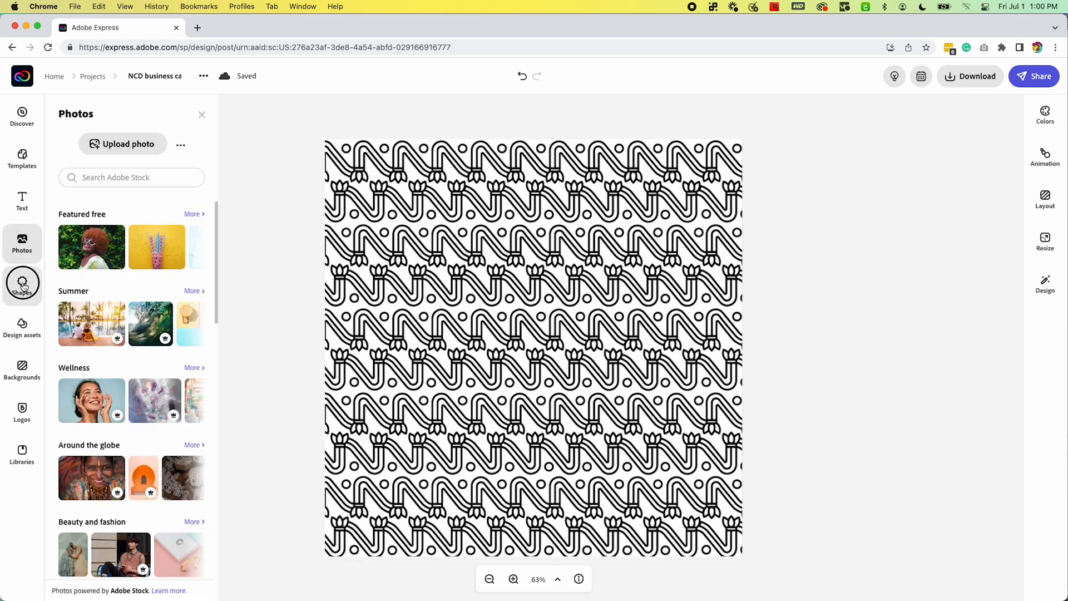
{"action": "left_click", "coordinate": [21, 285]}
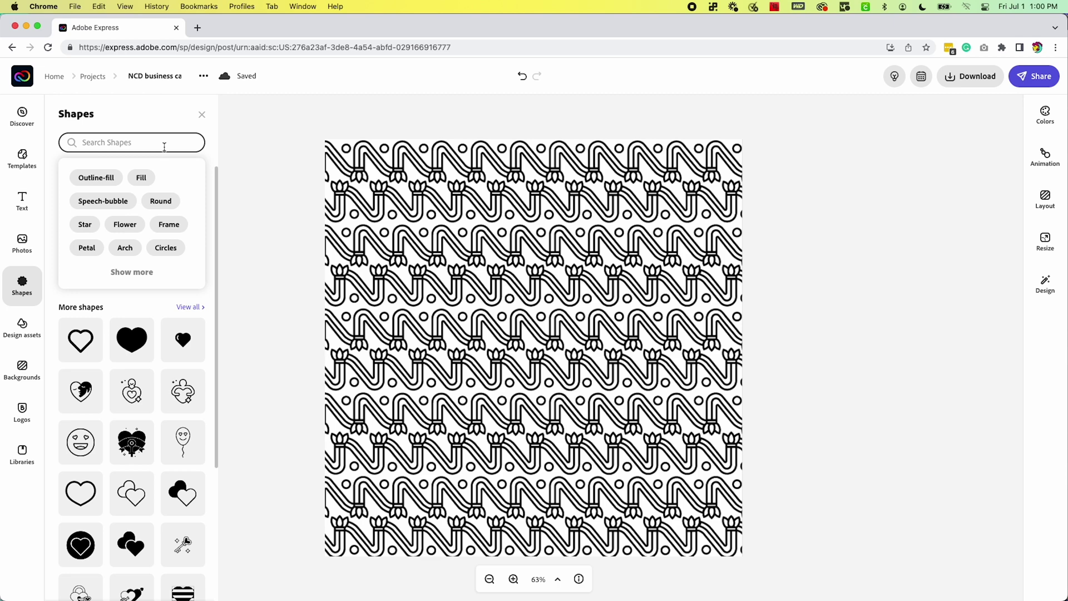
{"action": "type", "text": "circle"}
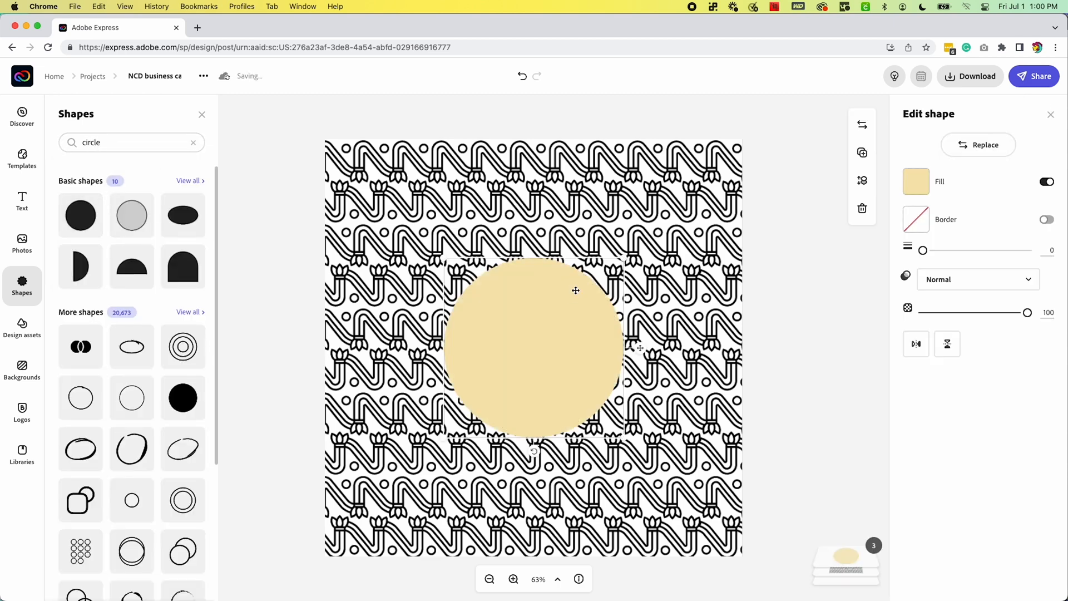
{"action": "left_click", "coordinate": [916, 180]}
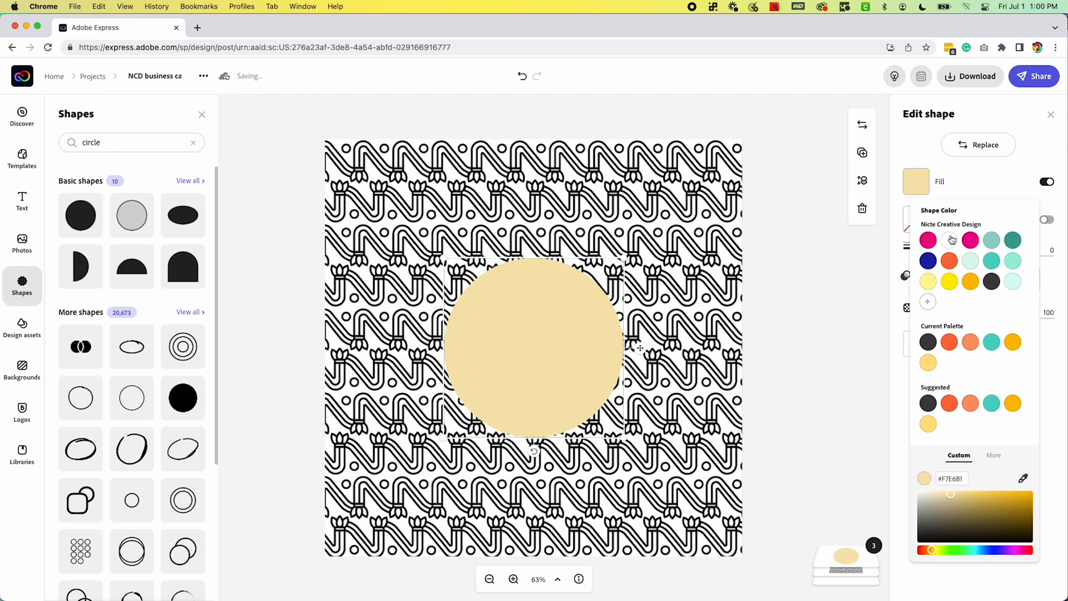
{"action": "left_click", "coordinate": [949, 241]}
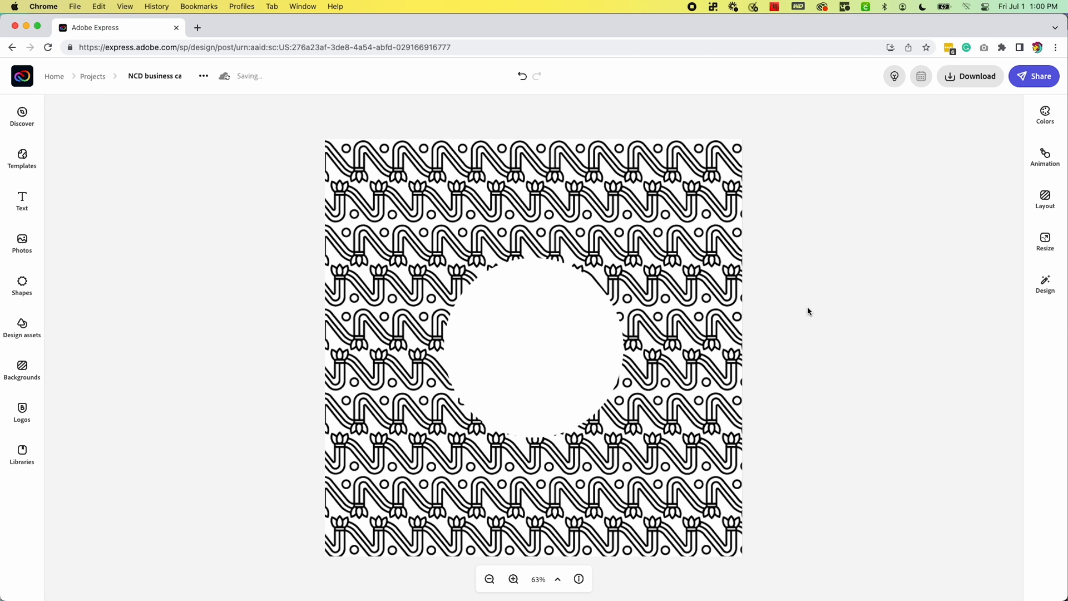
{"action": "left_click", "coordinate": [970, 76]}
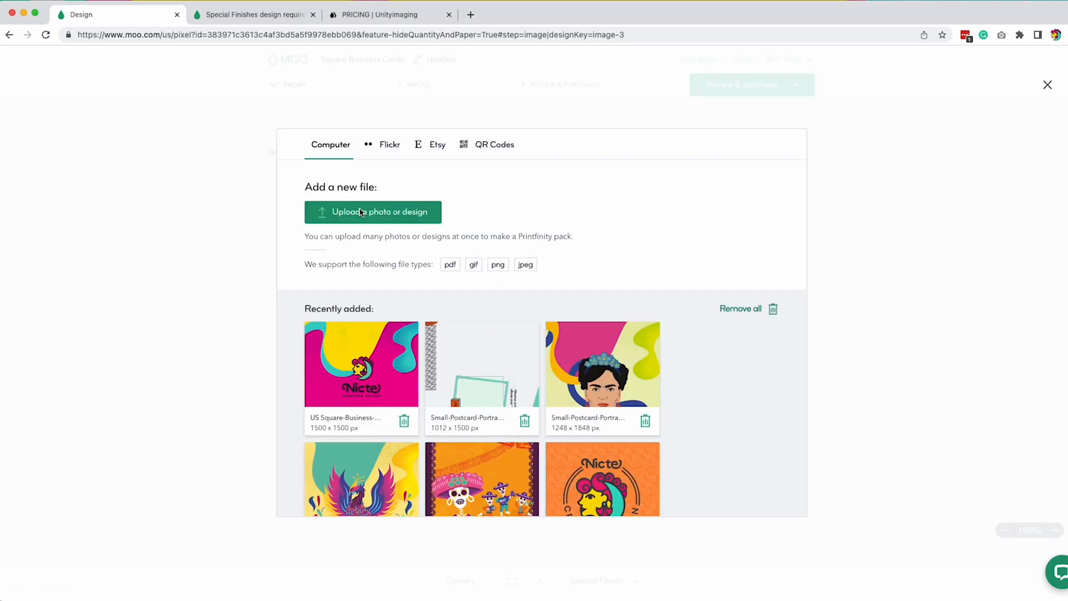
Upload US Square-Business-Card-NicteCreativeDesign1.pdf as the second back design and go to Spot Gloss
{"action": "left_click", "coordinate": [373, 212]}
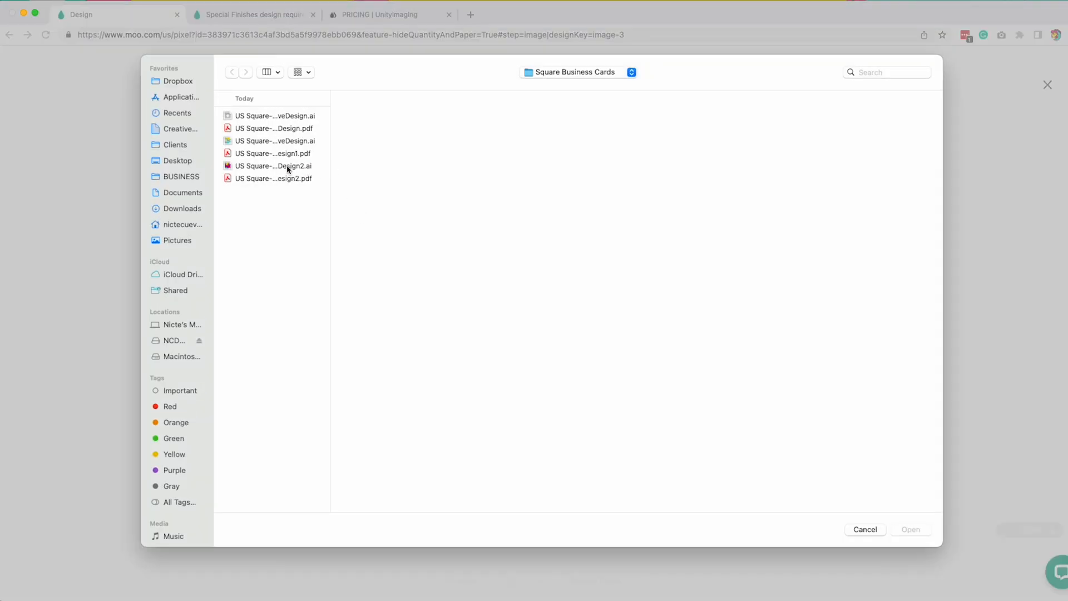
{"action": "left_click", "coordinate": [274, 152]}
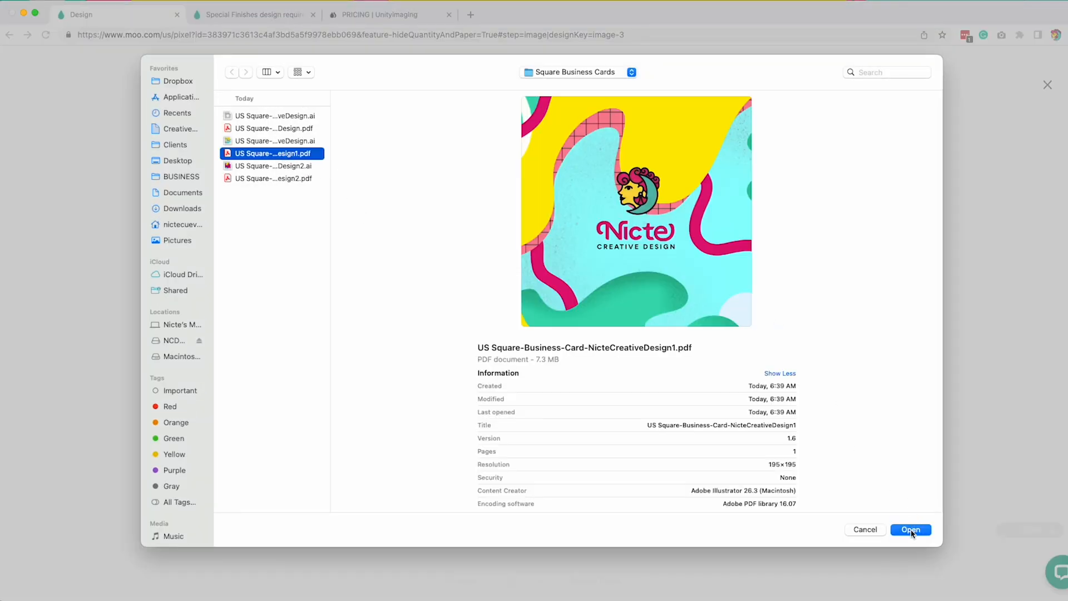
{"action": "left_click", "coordinate": [910, 529]}
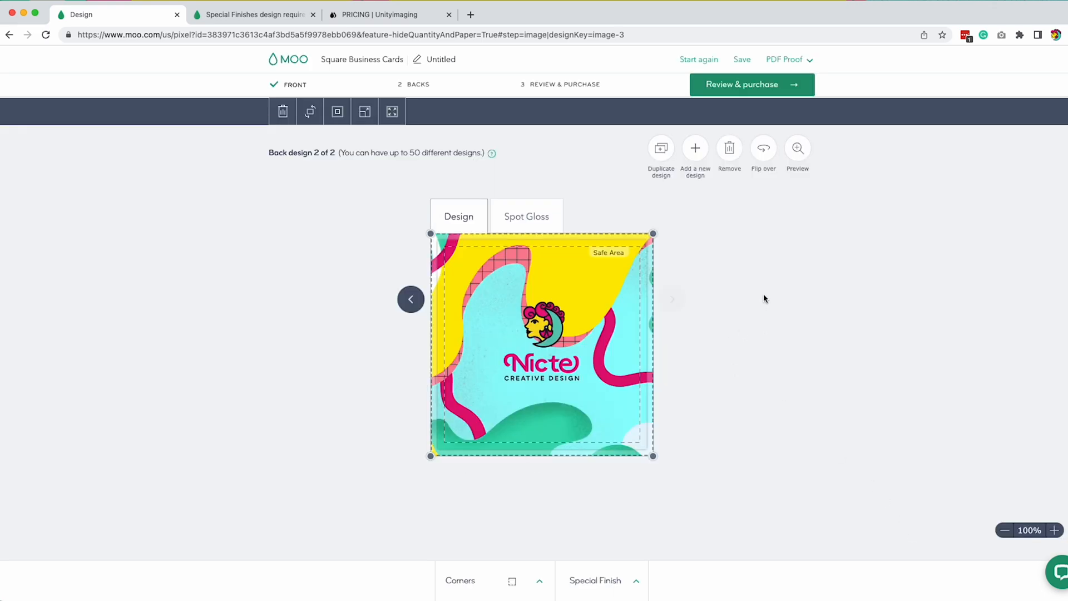
{"action": "mouse_move", "coordinate": [766, 284]}
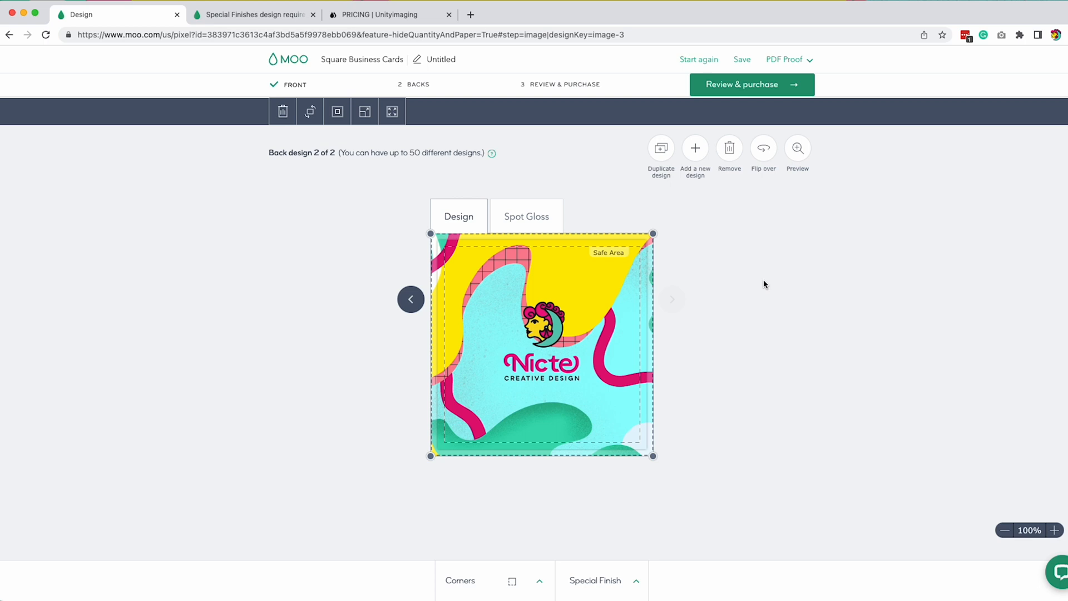
{"action": "left_click", "coordinate": [526, 216]}
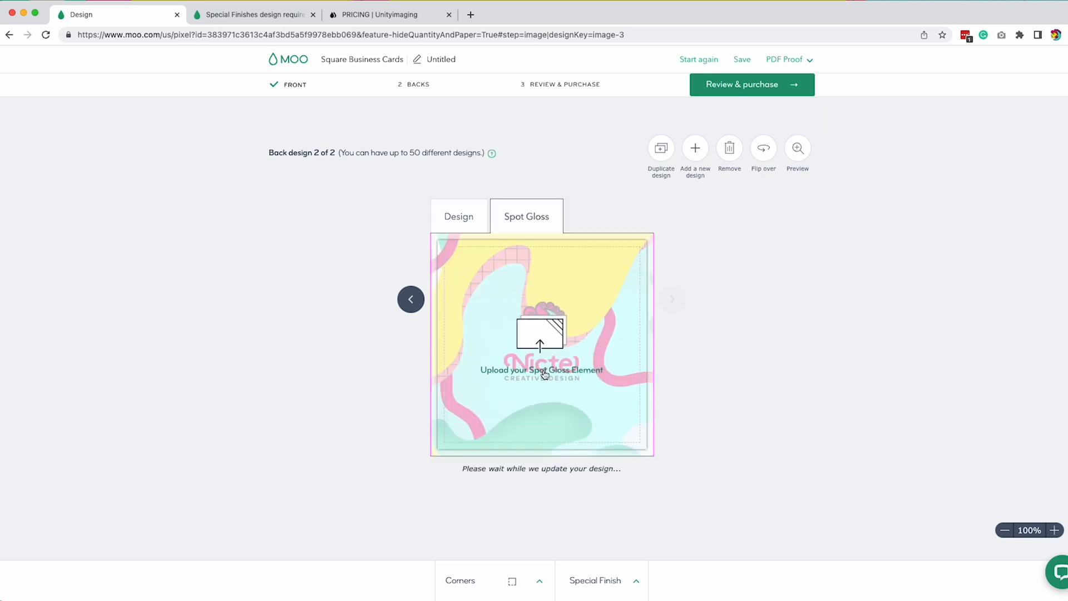
Use the round-cutout pattern PDF as the spot gloss element, then add a new blank design
{"action": "left_click", "coordinate": [540, 335]}
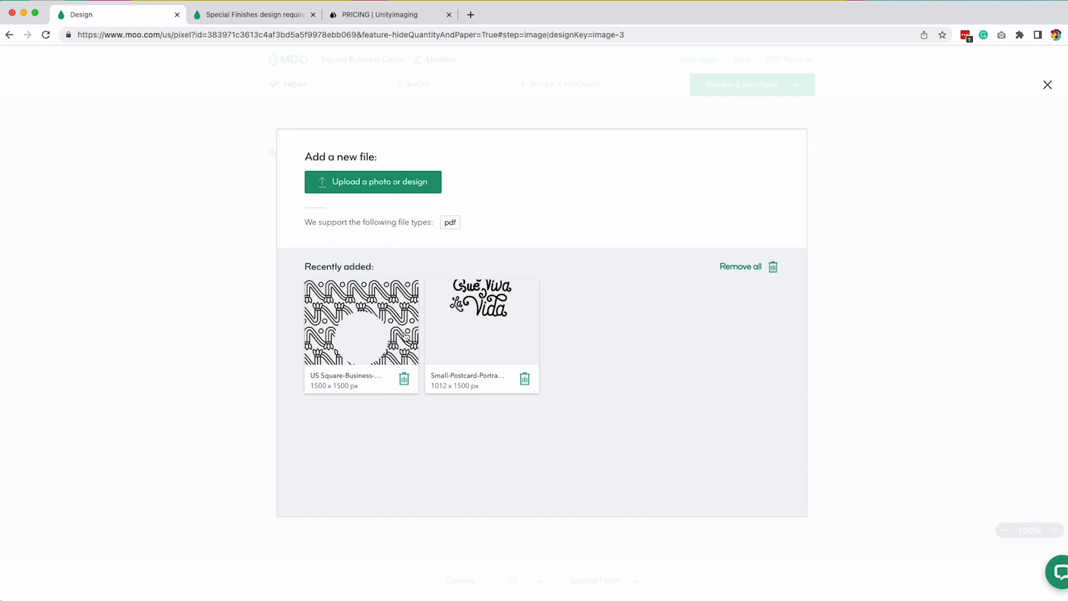
{"action": "left_click", "coordinate": [357, 320]}
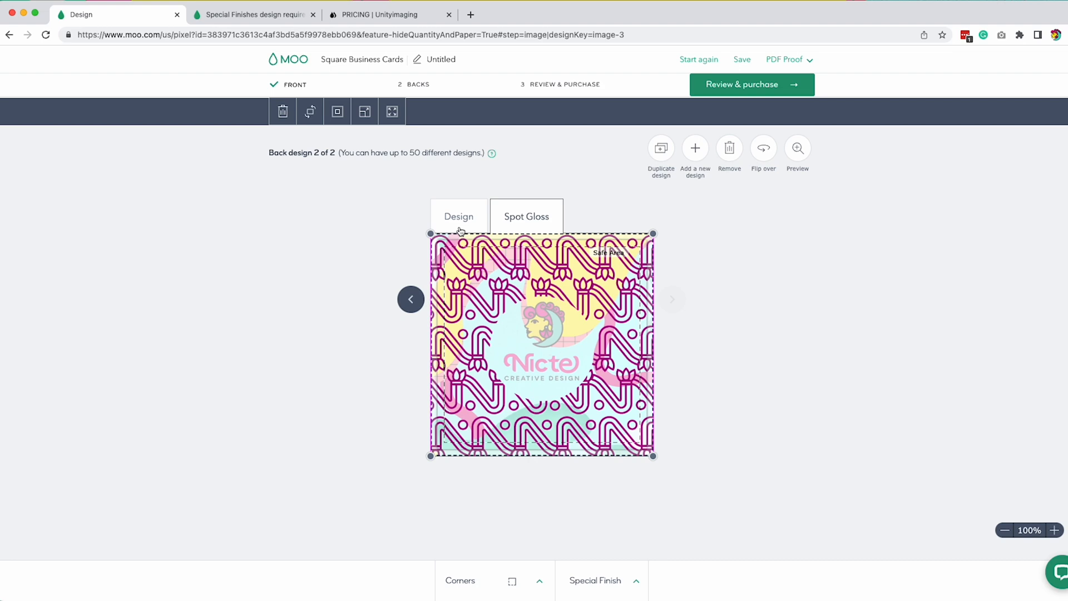
{"action": "left_click", "coordinate": [458, 216]}
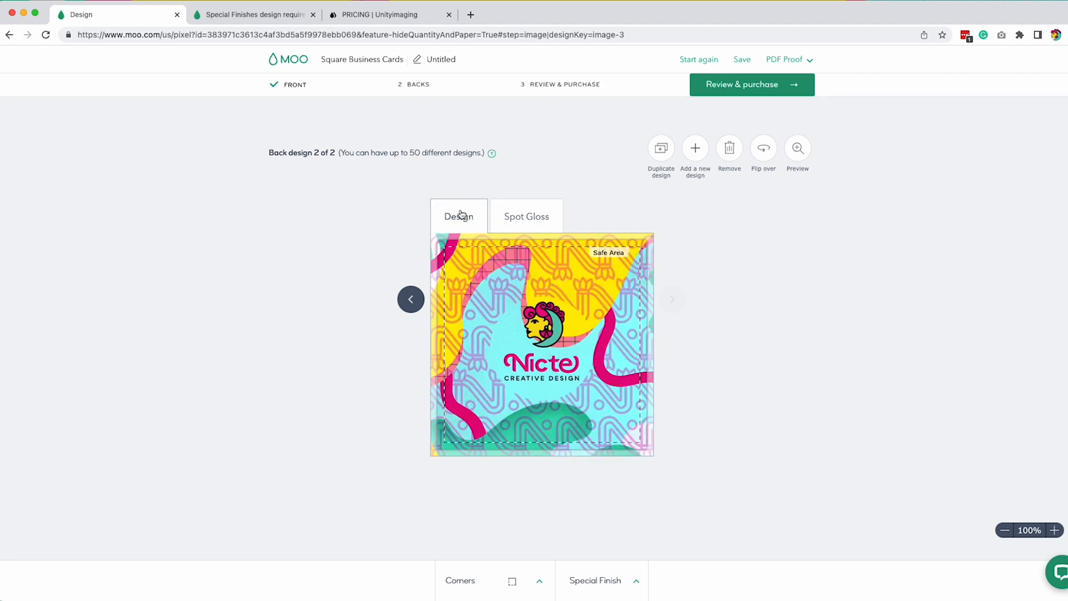
{"action": "left_click", "coordinate": [696, 148]}
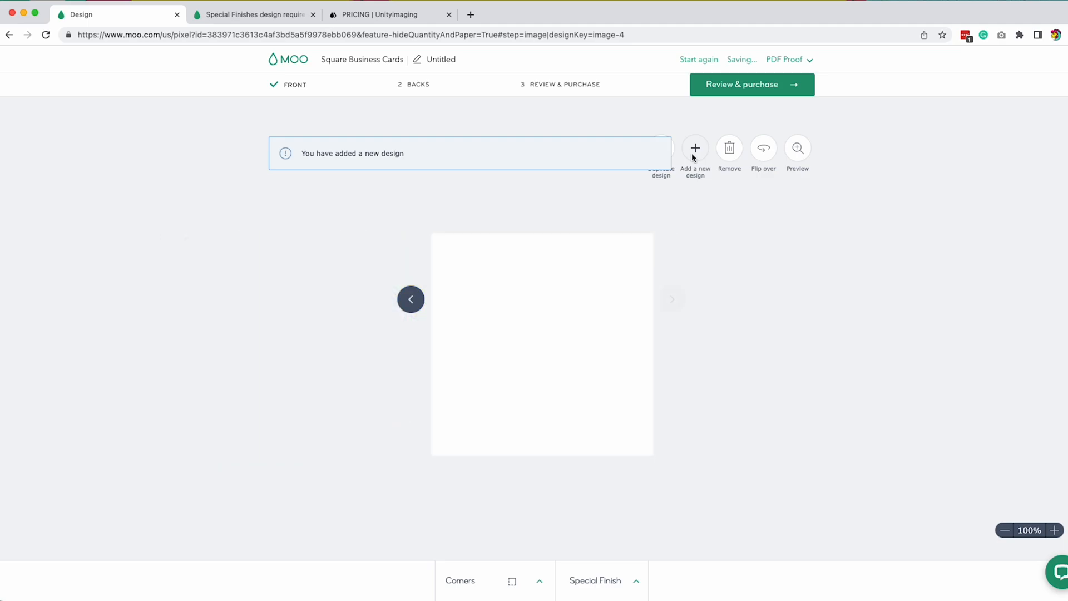